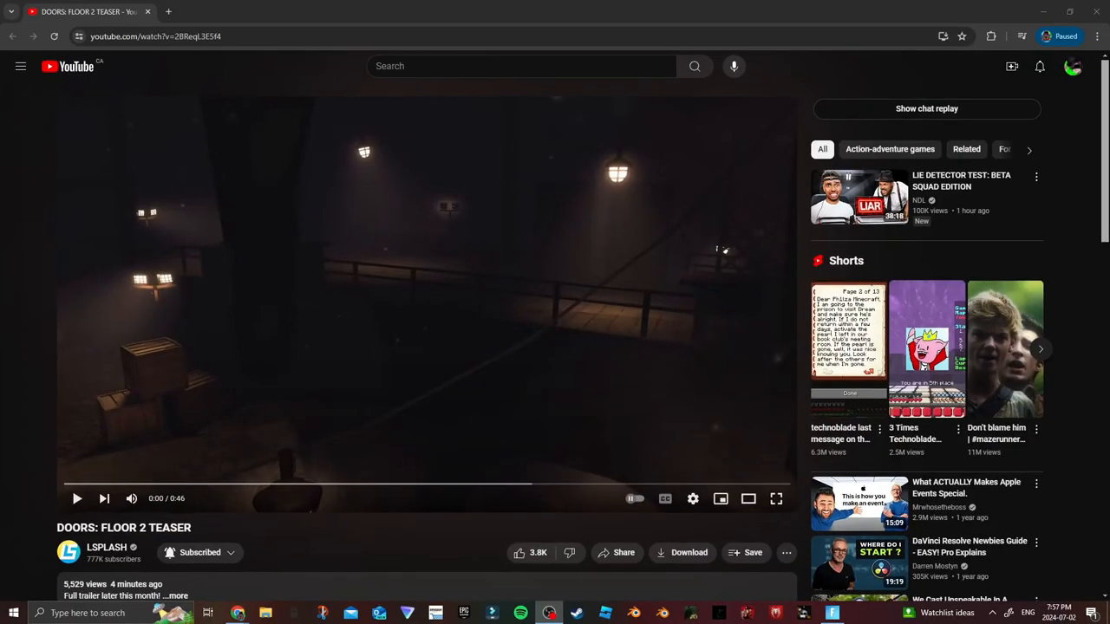
# - Bring the DOORS: FLOOR 2 TEASER video up in full screen, paused at the start
pyautogui.click(526, 552)
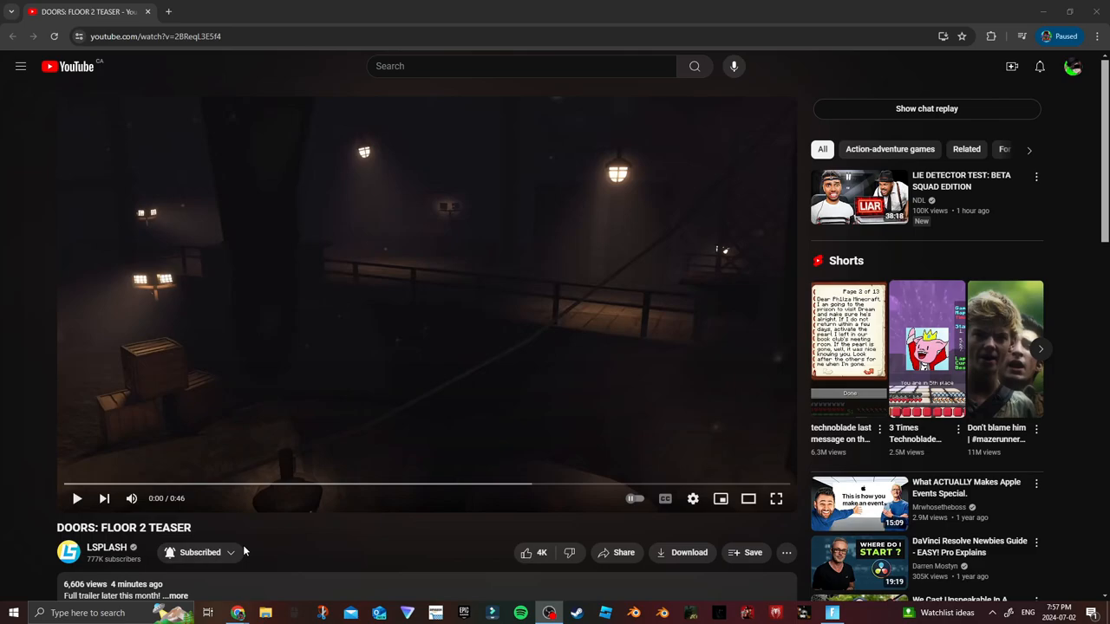
pyautogui.moveTo(219, 503)
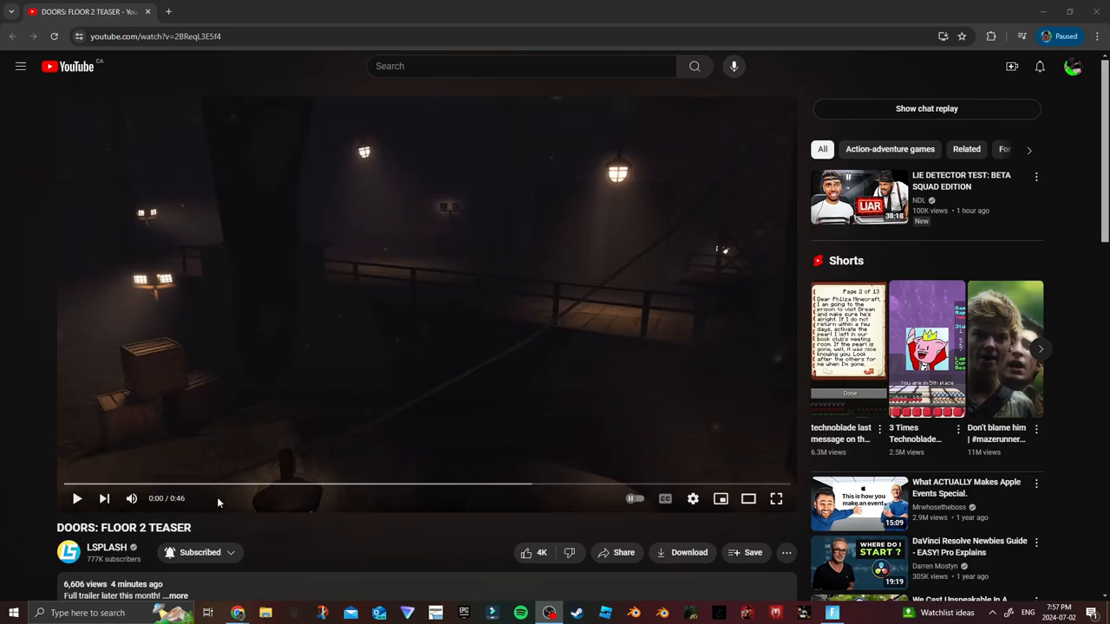
pyautogui.moveTo(402, 448)
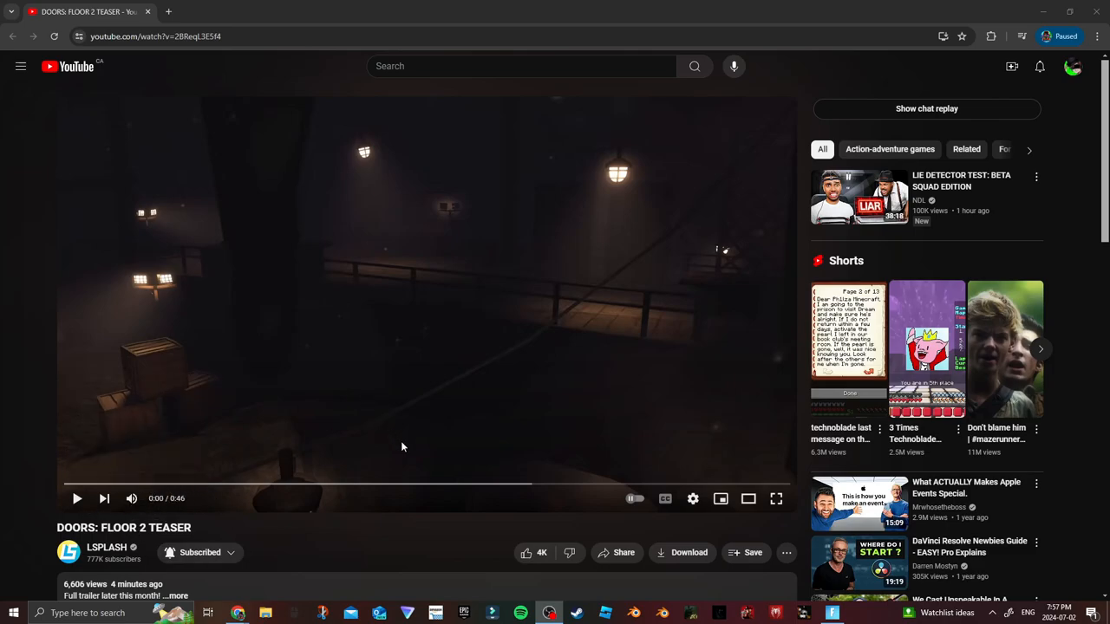
pyautogui.moveTo(791, 541)
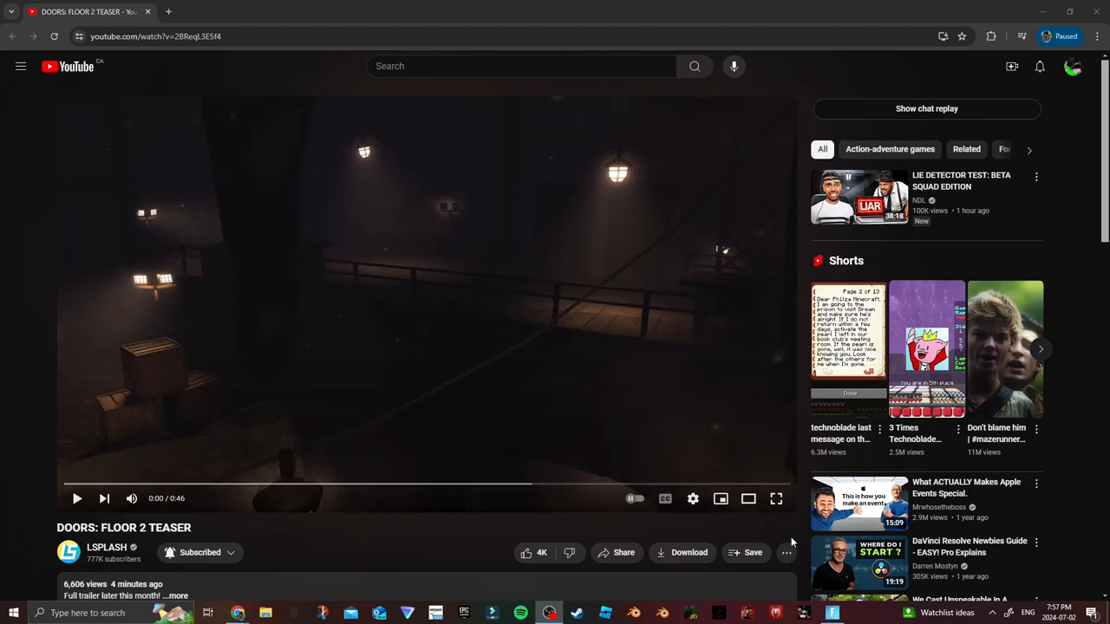
pyautogui.click(777, 498)
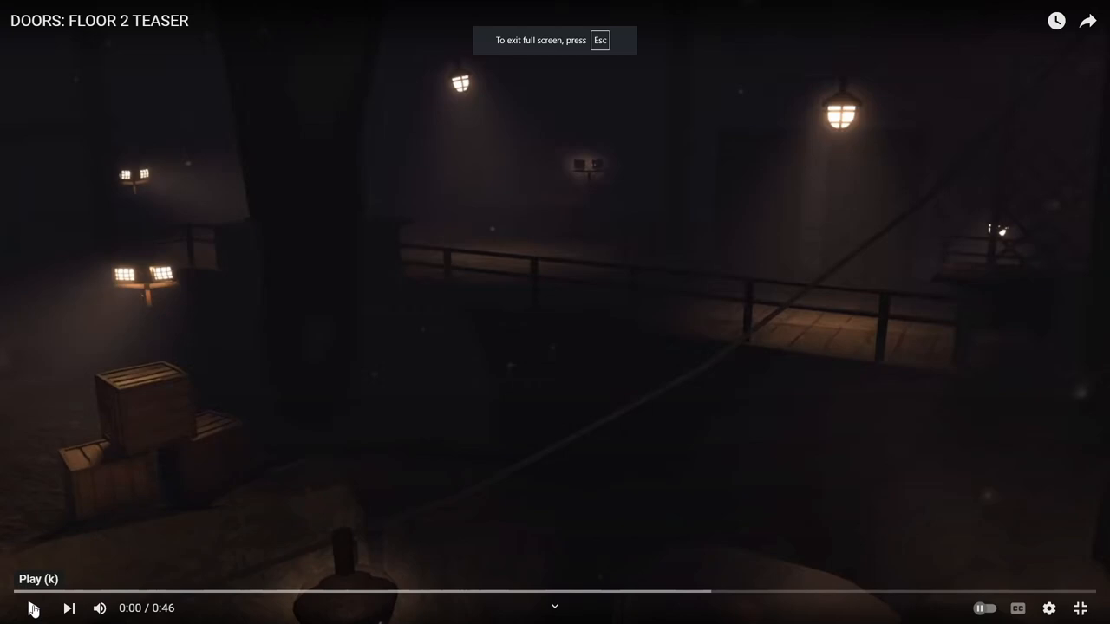
pyautogui.click(31, 607)
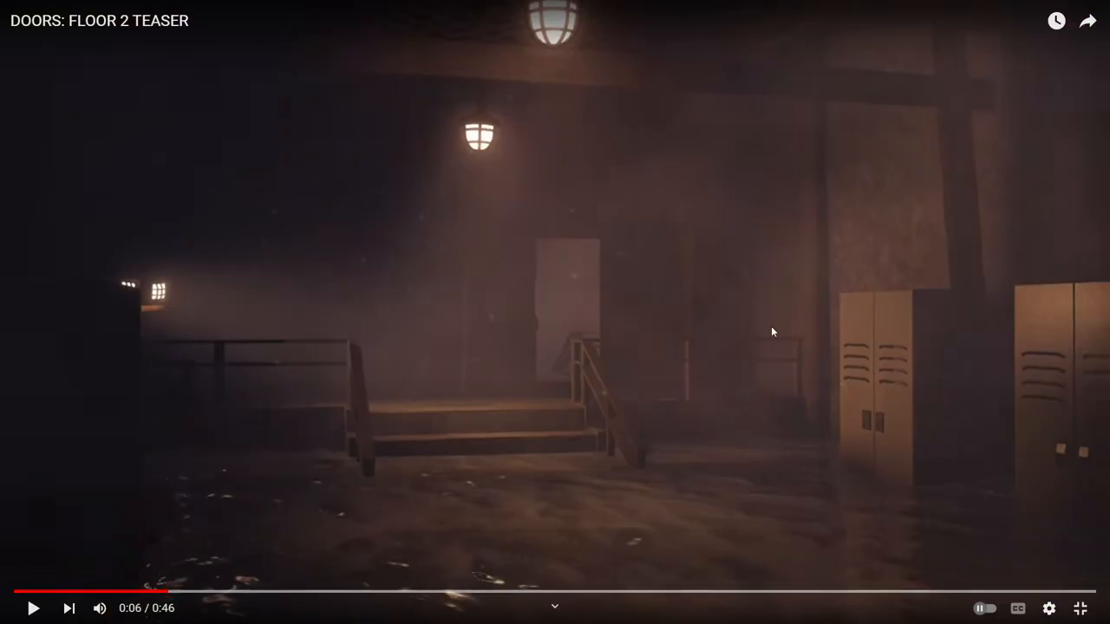
pyautogui.moveTo(593, 461)
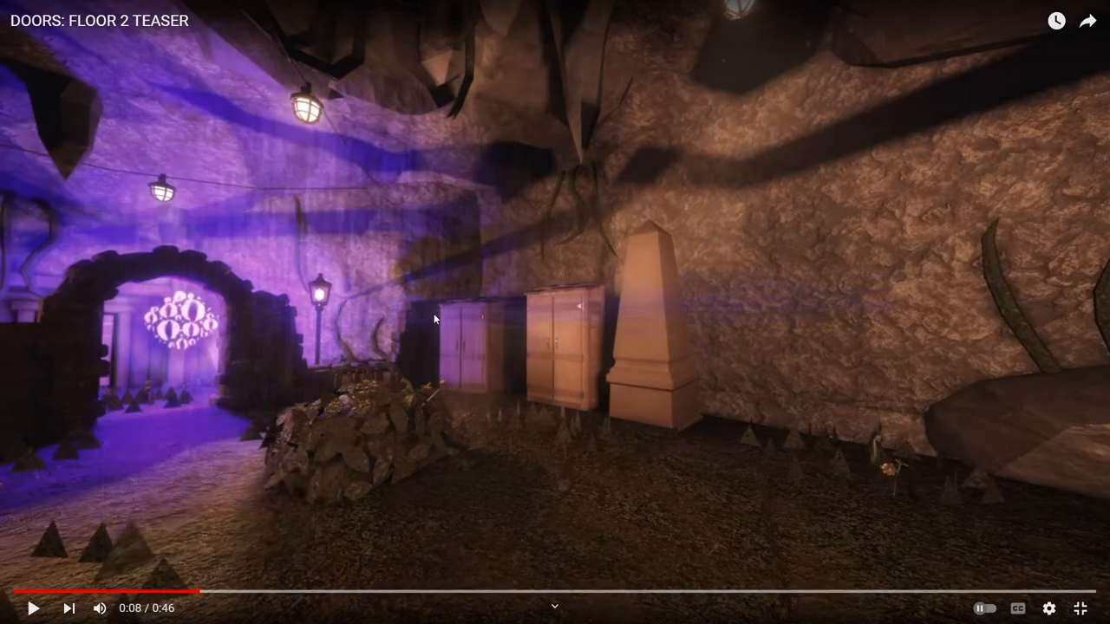
pyautogui.moveTo(312, 416)
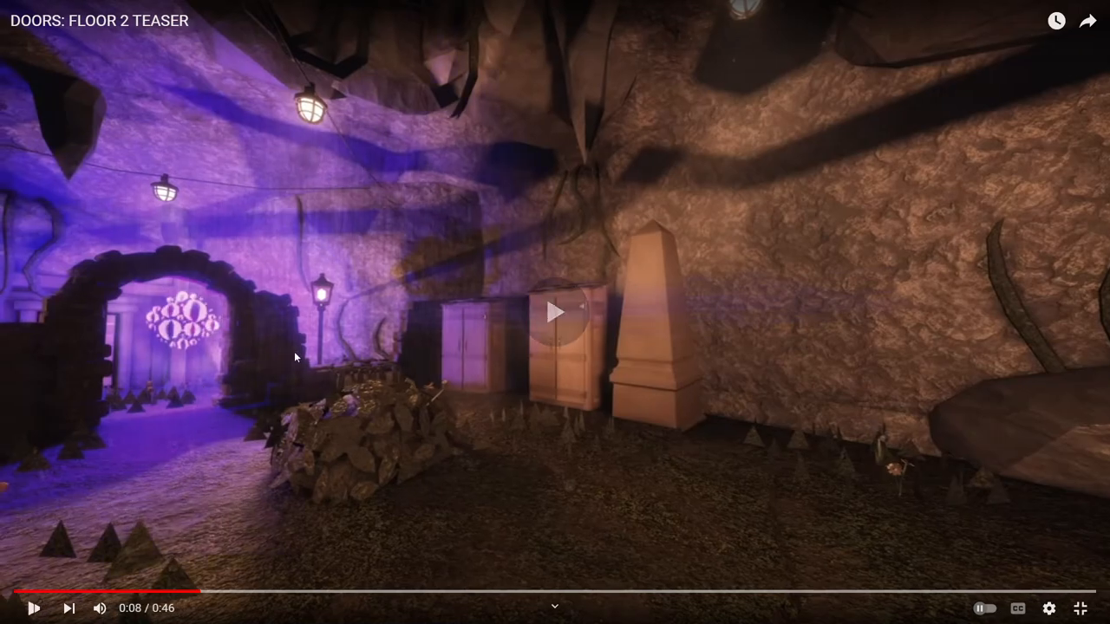
# - Step through the purple cave and foggy corridor scenes, then skip ahead to about 0:29
pyautogui.click(555, 312)
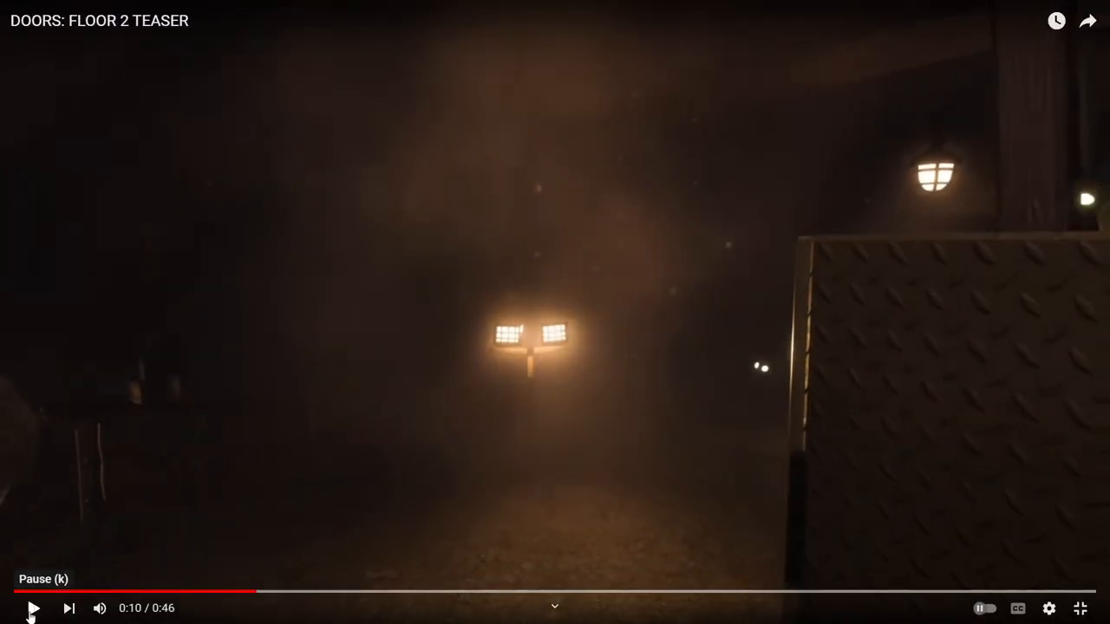
pyautogui.click(33, 607)
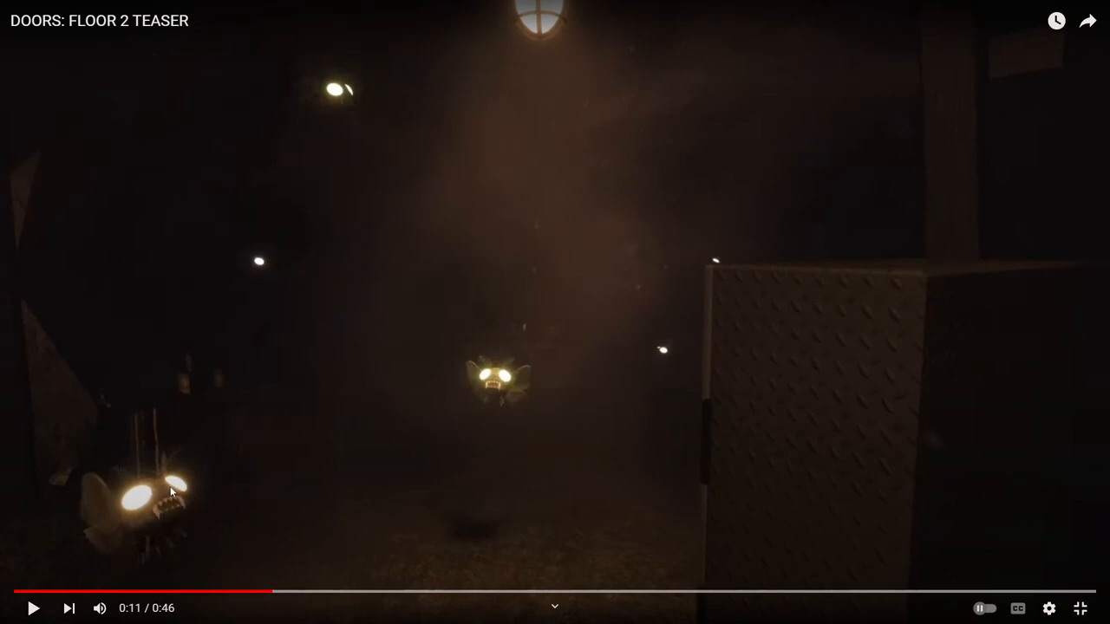
pyautogui.click(33, 607)
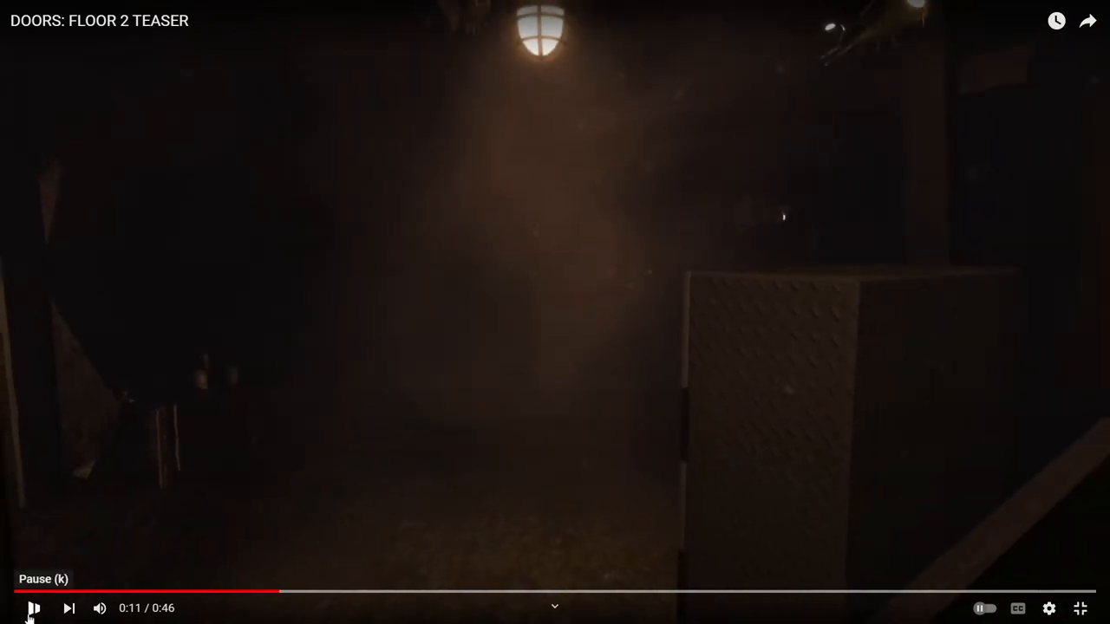
pyautogui.click(33, 607)
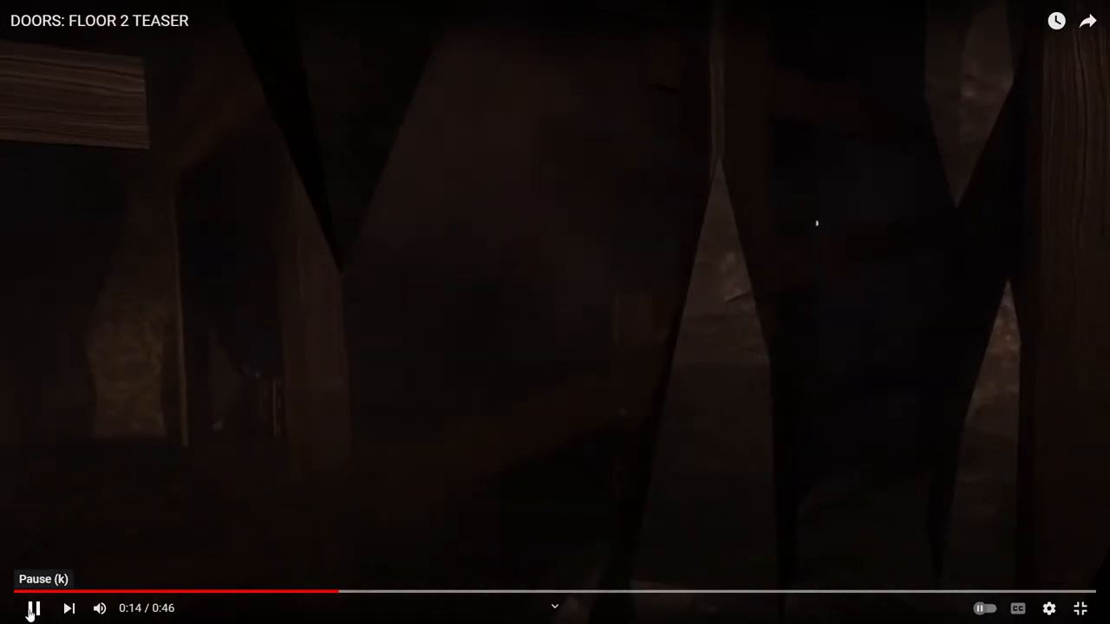
pyautogui.moveTo(339, 593); pyautogui.dragTo(514, 593)
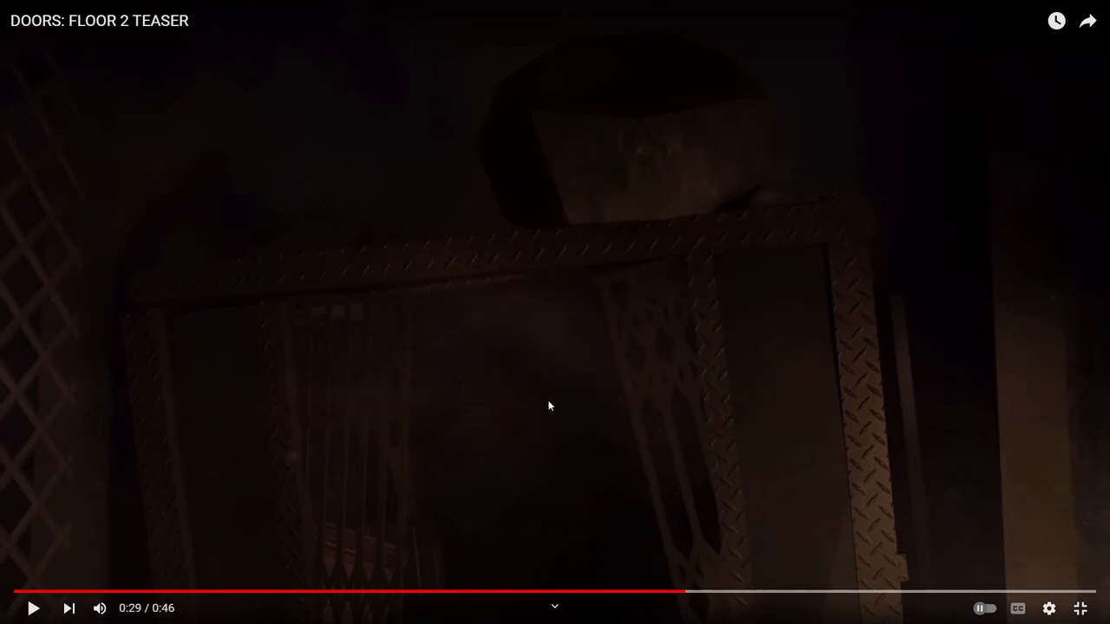
pyautogui.moveTo(564, 296)
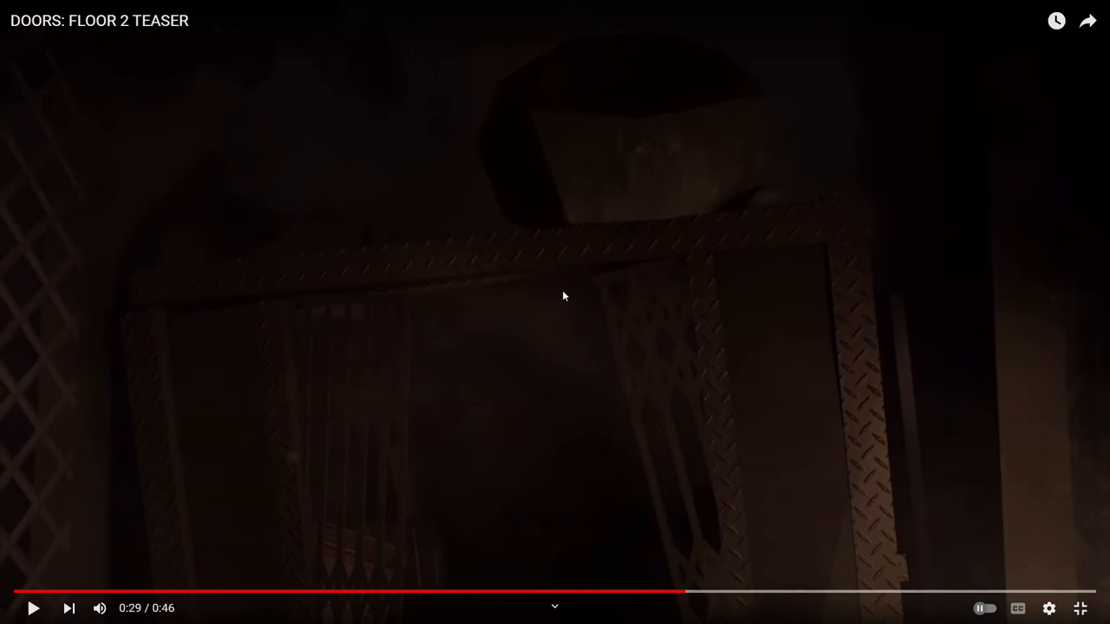
pyautogui.moveTo(548, 295)
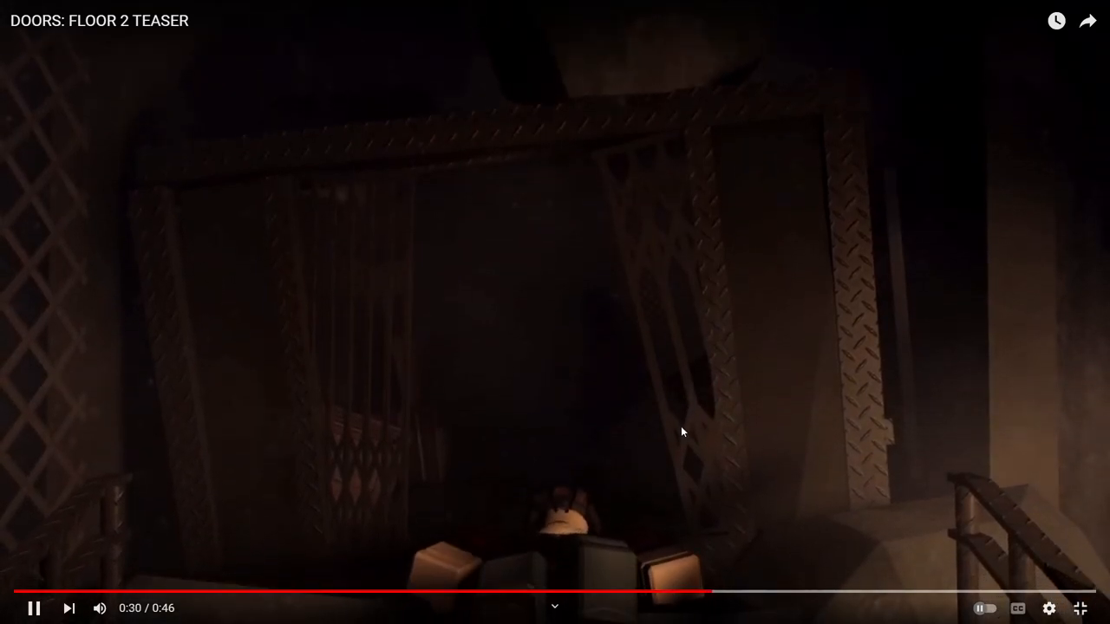
# - Resume the teaser and freeze it at 0:37 on the character running along the lit bridge
pyautogui.click(35, 607)
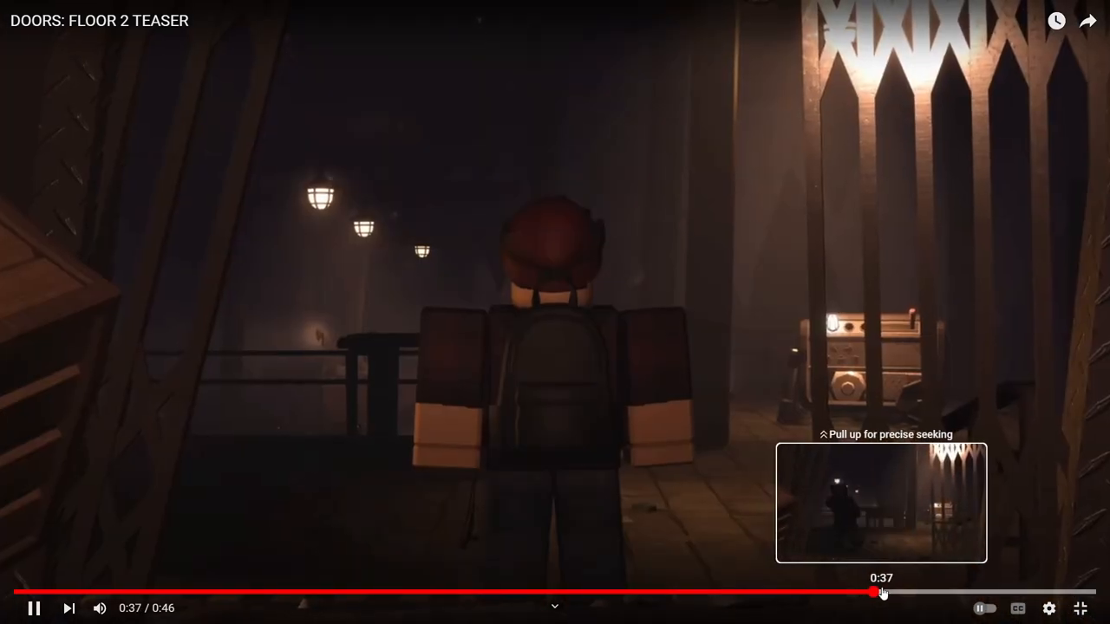
pyautogui.click(33, 607)
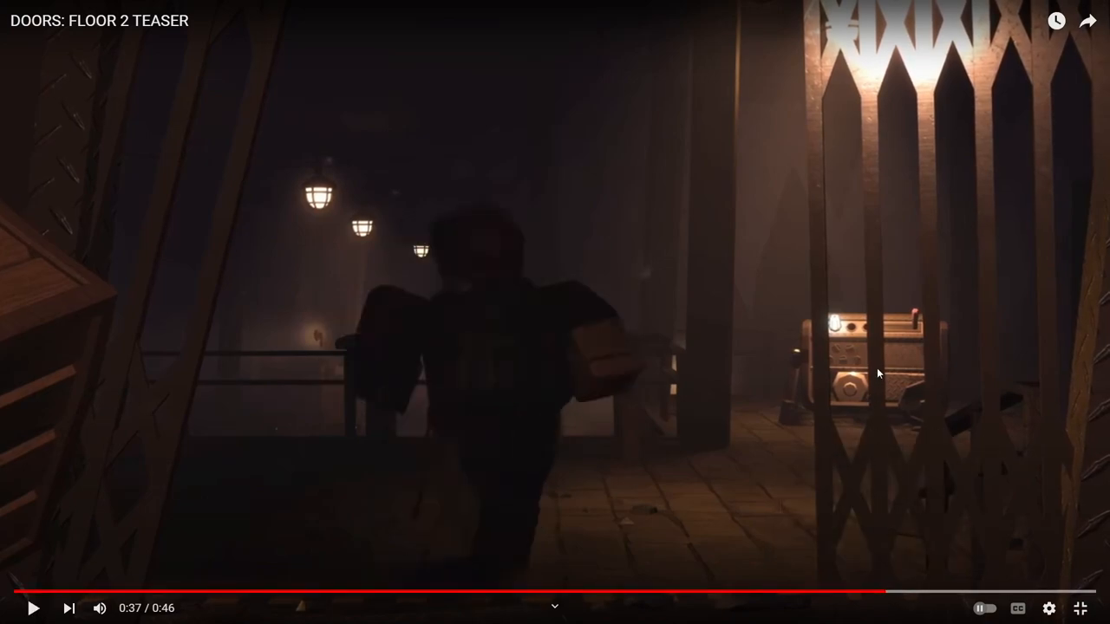
pyautogui.moveTo(881, 596)
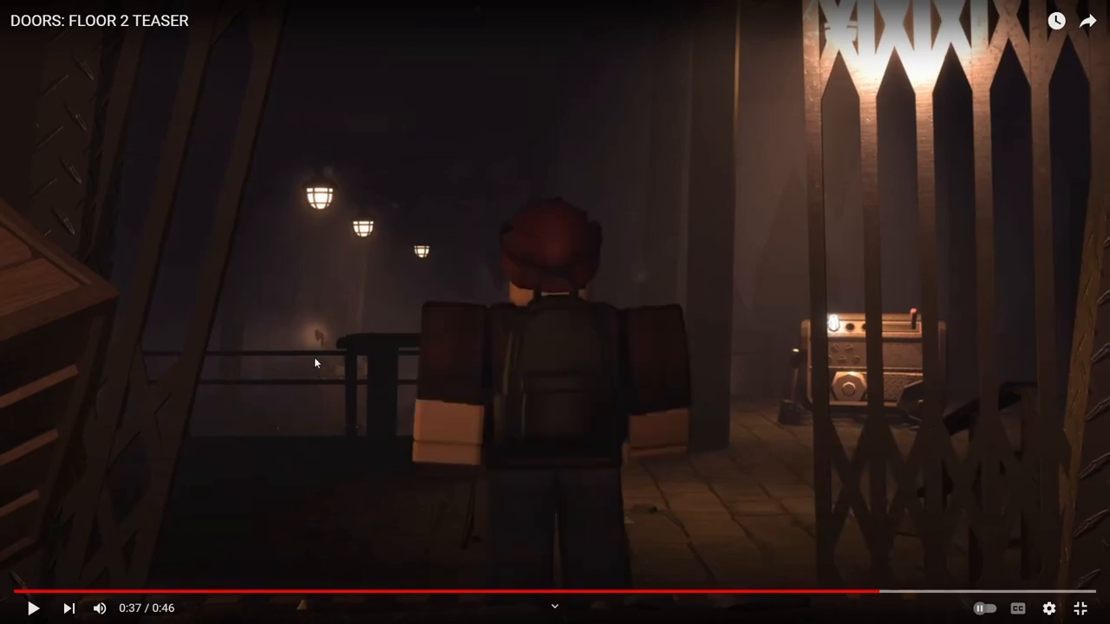
pyautogui.moveTo(336, 351)
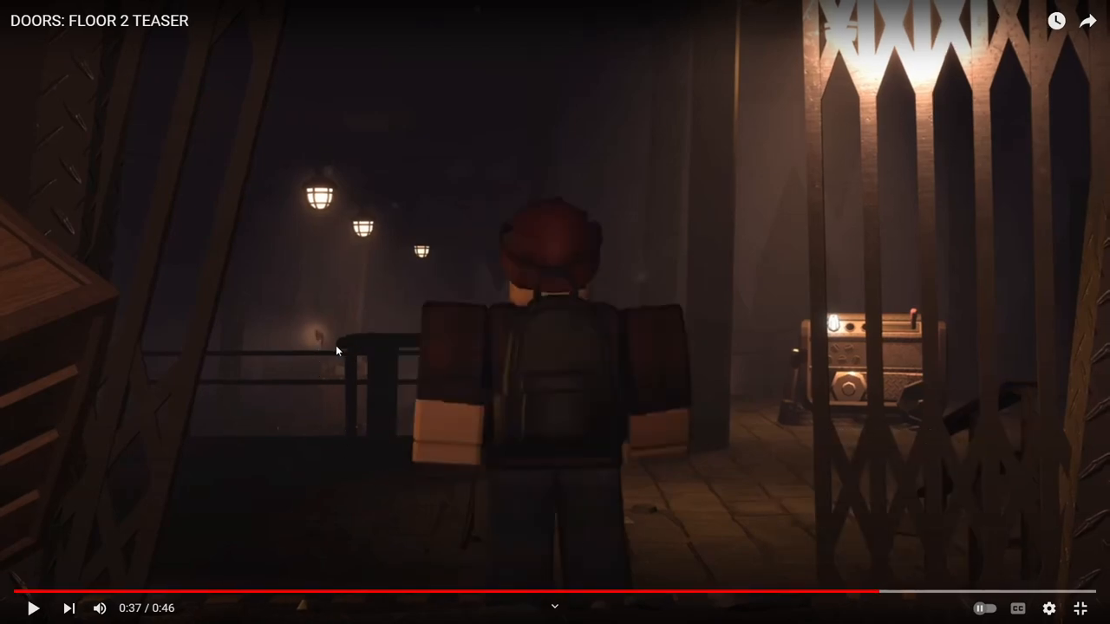
pyautogui.moveTo(881, 593)
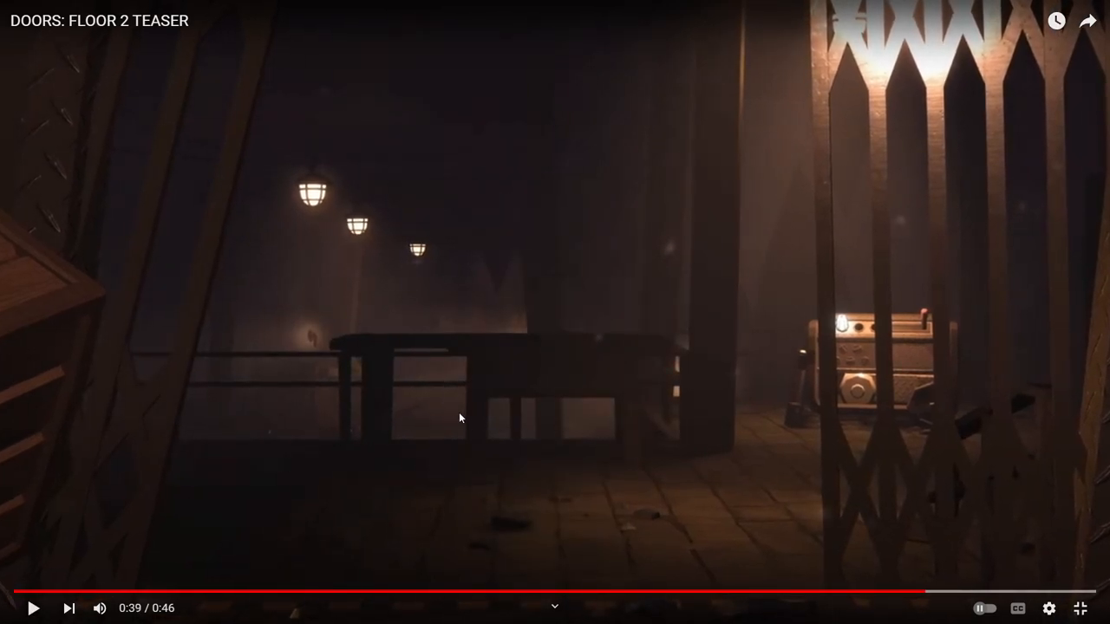
pyautogui.moveTo(342, 442)
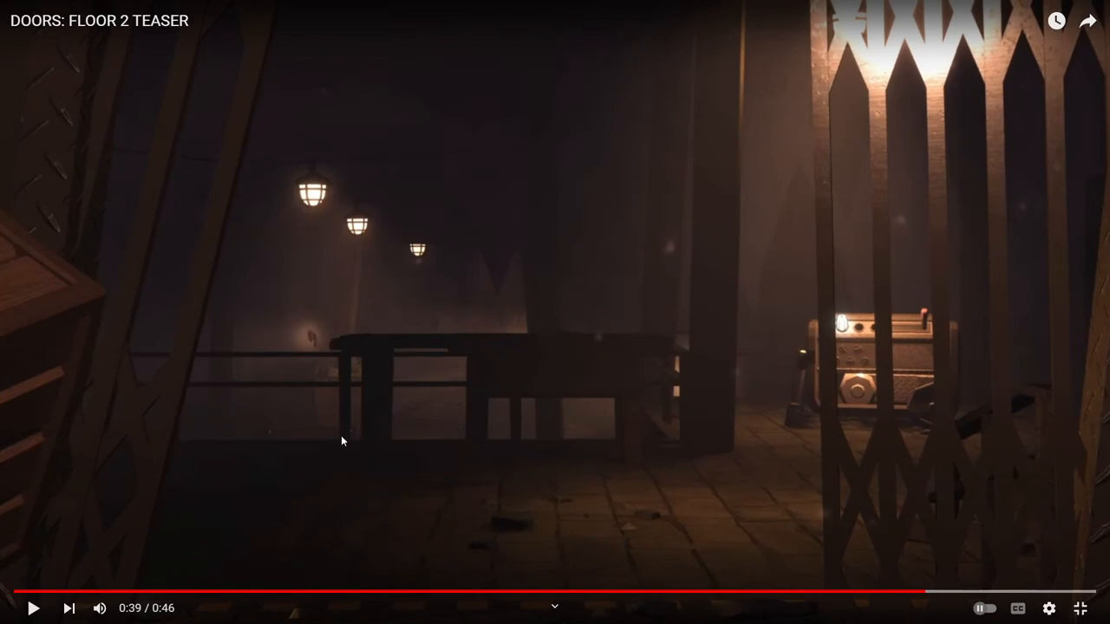
pyautogui.moveTo(408, 409)
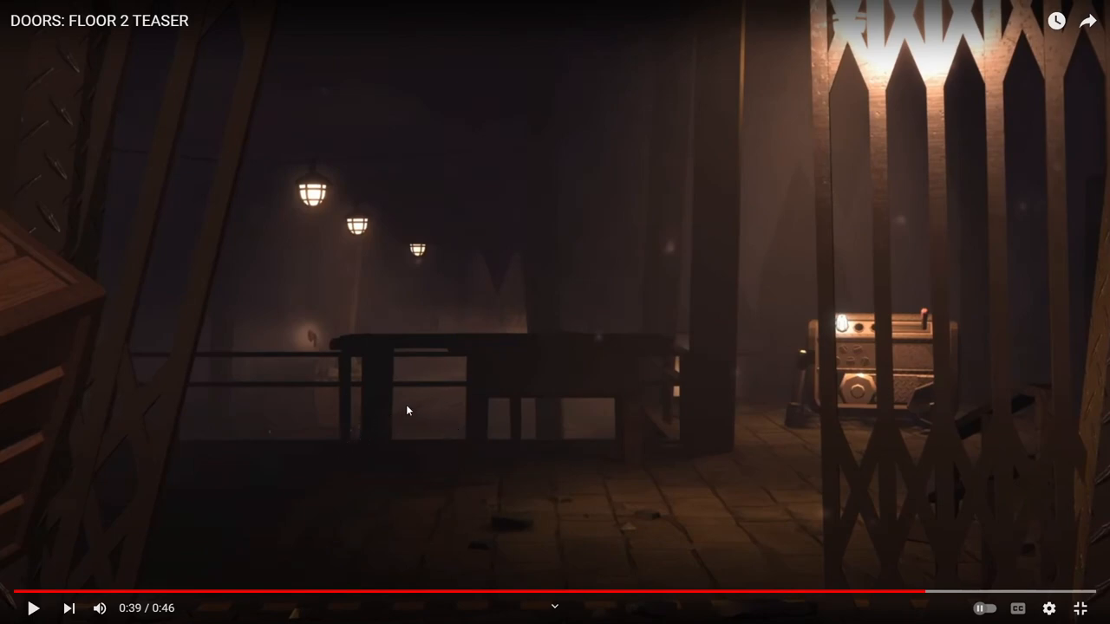
pyautogui.moveTo(340, 434)
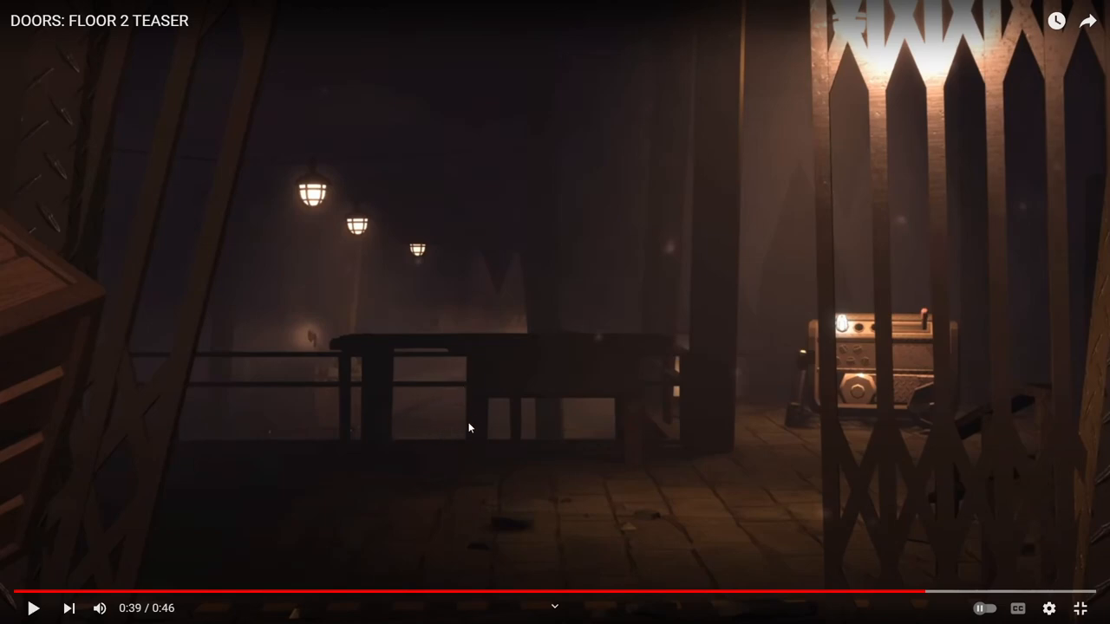
pyautogui.moveTo(460, 389)
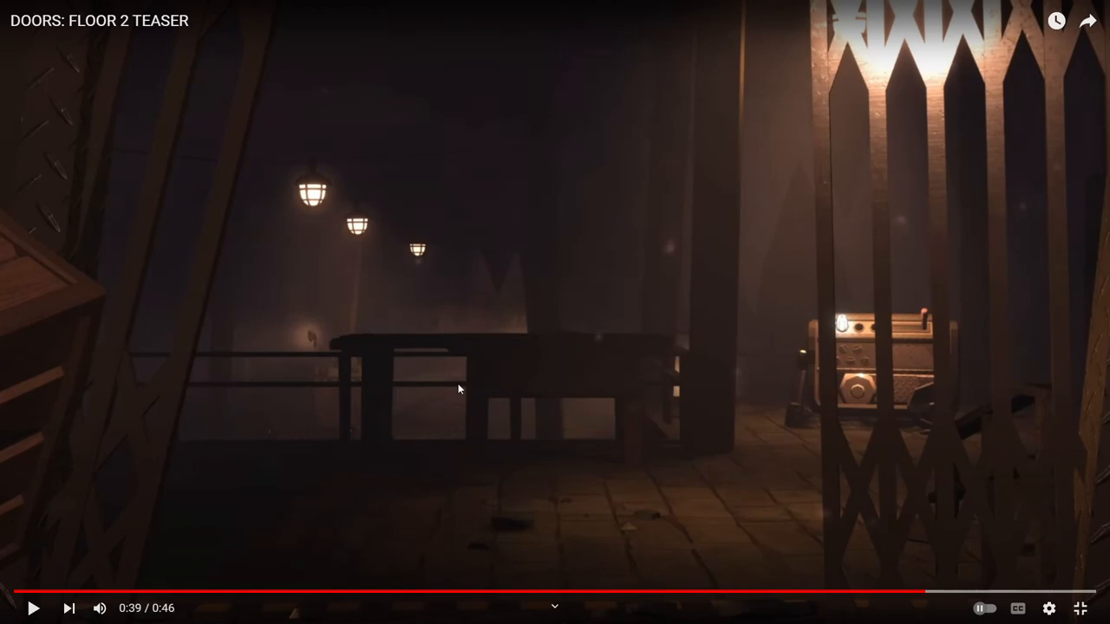
pyautogui.moveTo(727, 557)
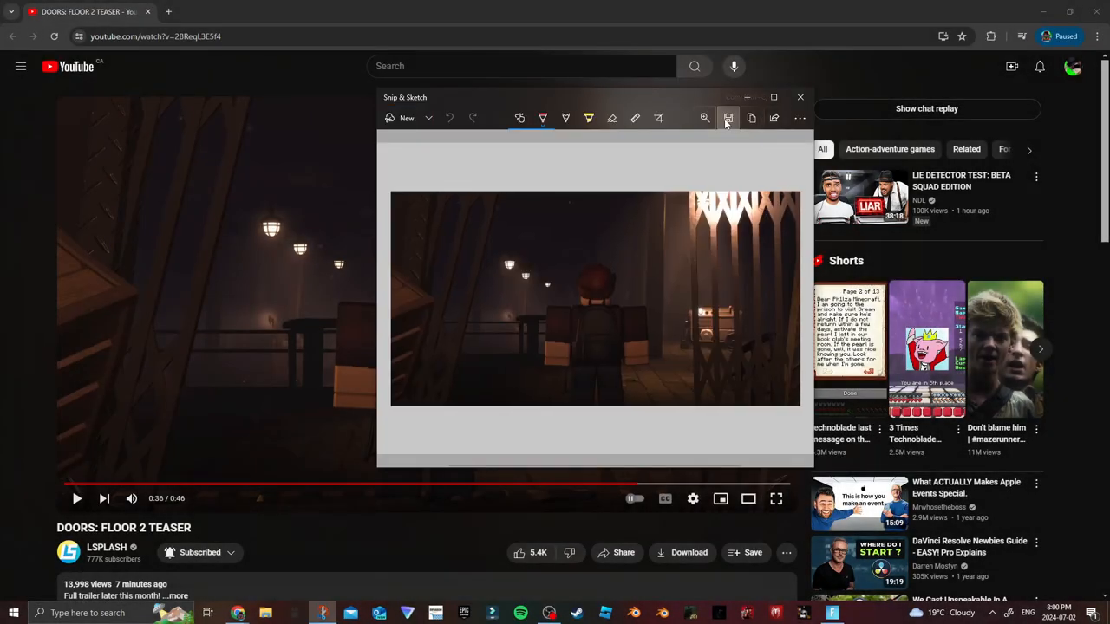
# - Save the Snip & Sketch capture of the spiked-gates teaser frame
pyautogui.click(728, 118)
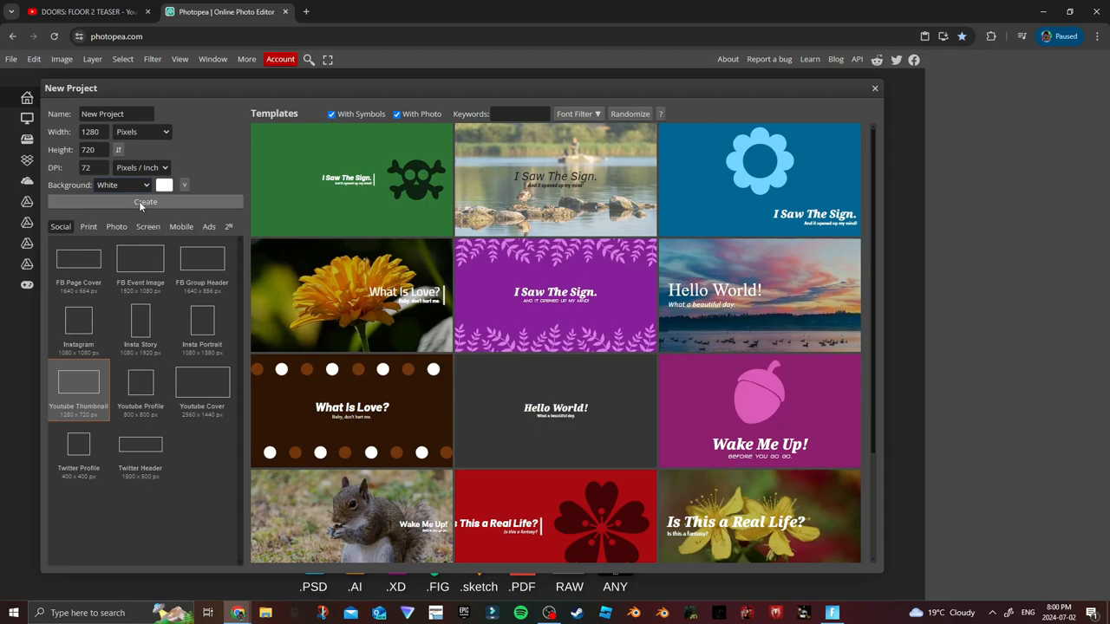
# - Create the 1280×720 project, place the newest gate-scene screenshot and enlarge it to fill the canvas
pyautogui.click(145, 201)
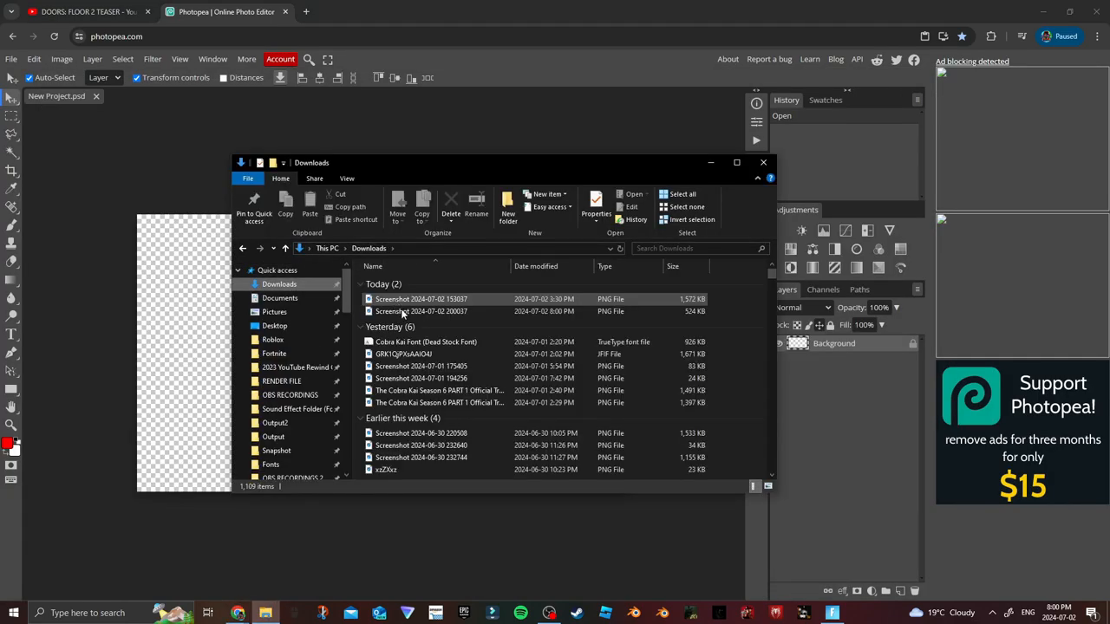
pyautogui.doubleClick(419, 299)
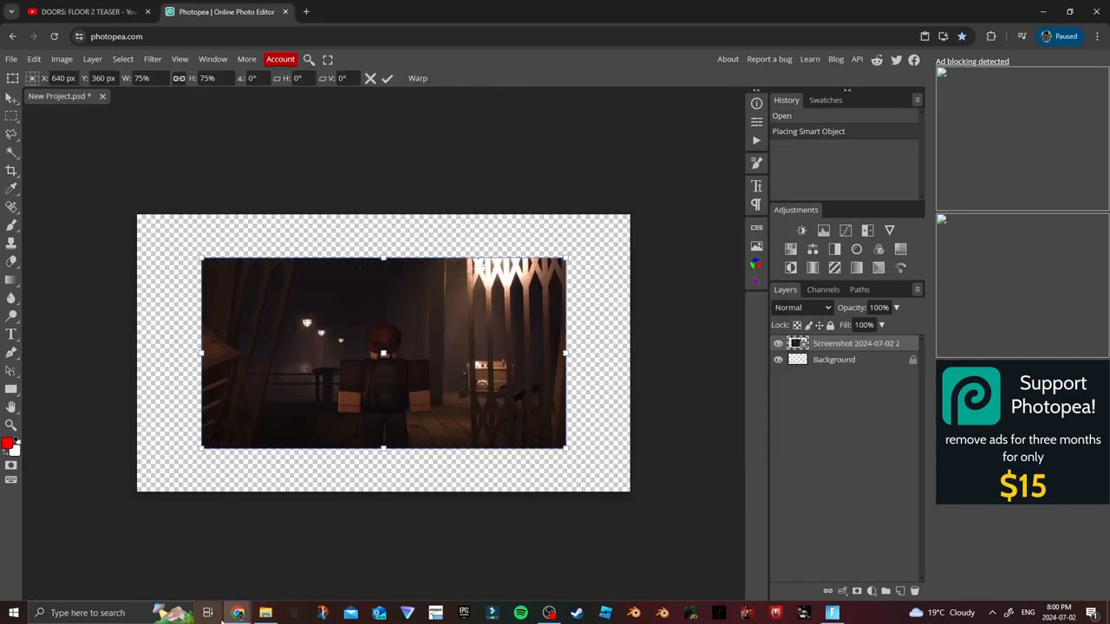
pyautogui.moveTo(384, 354); pyautogui.dragTo(300, 319)
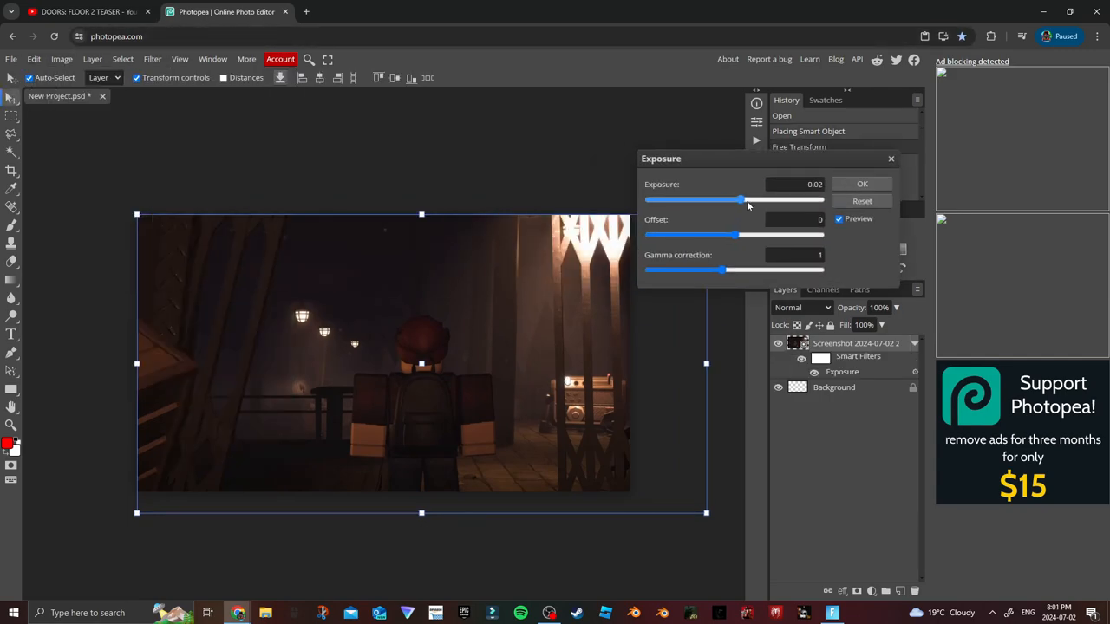
# - Apply Exposure 5.08 with Offset -0.04 to the screenshot, then revert it via History
pyautogui.moveTo(742, 202); pyautogui.dragTo(777, 201)
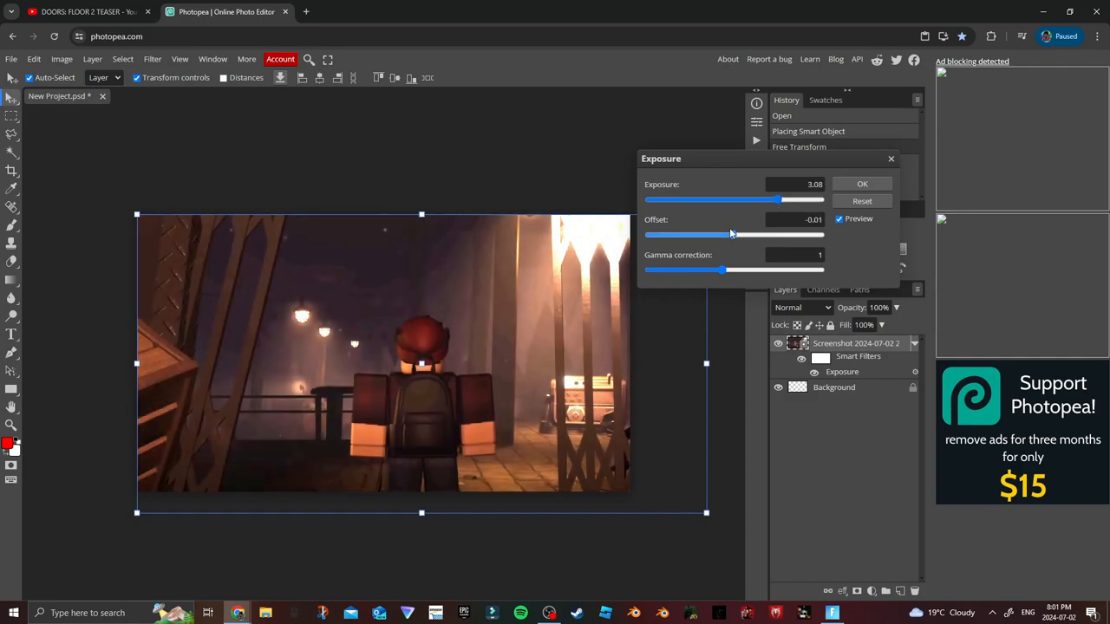
pyautogui.moveTo(732, 234); pyautogui.dragTo(726, 235)
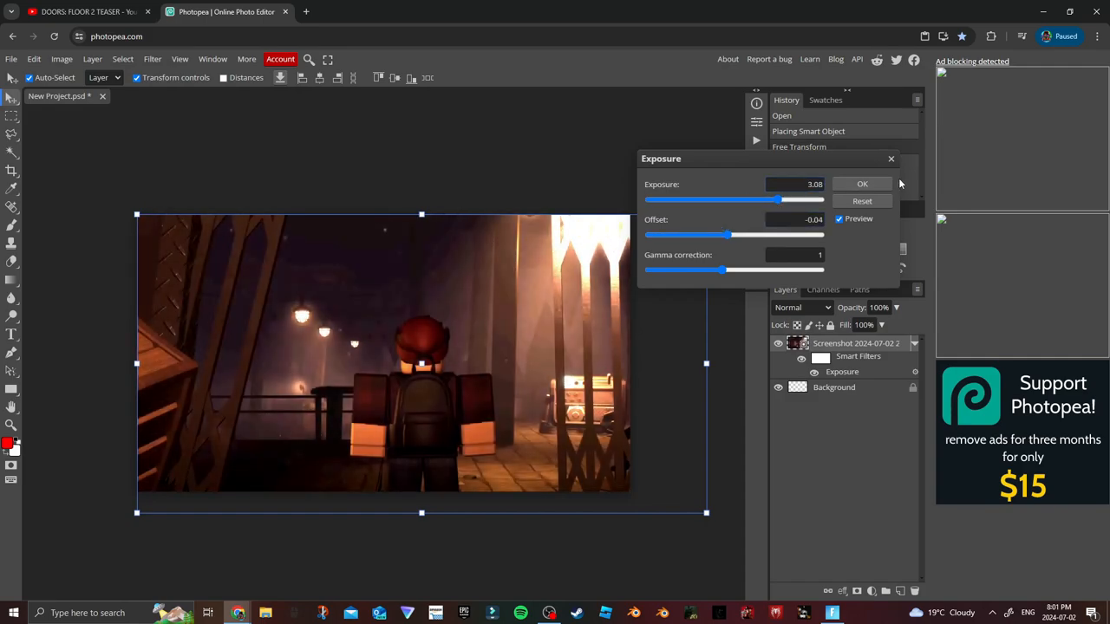
pyautogui.click(861, 184)
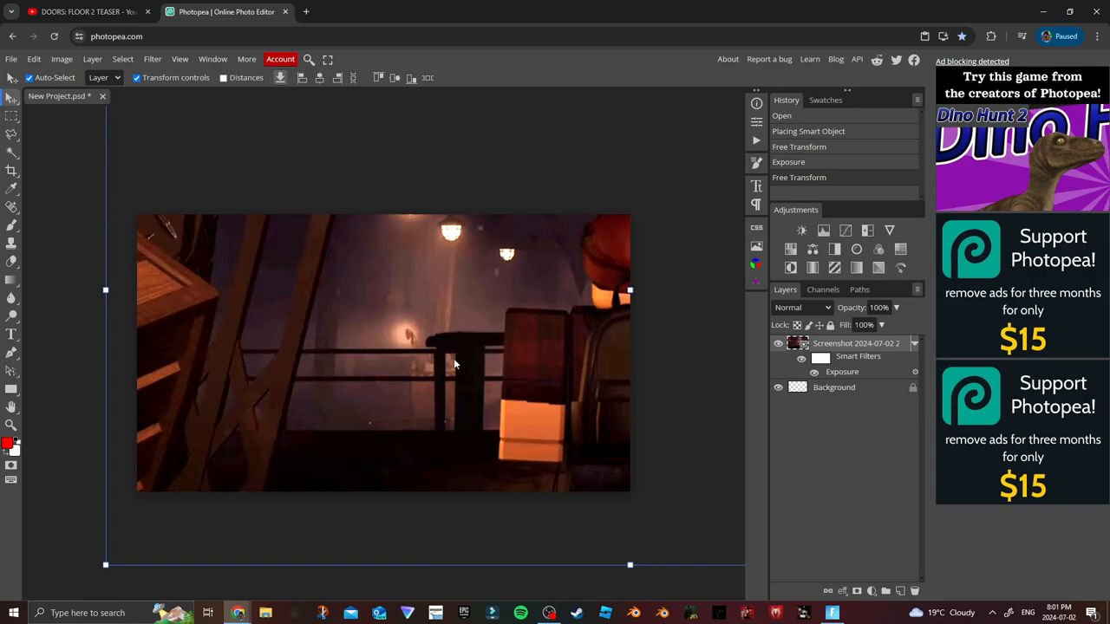
pyautogui.moveTo(416, 321)
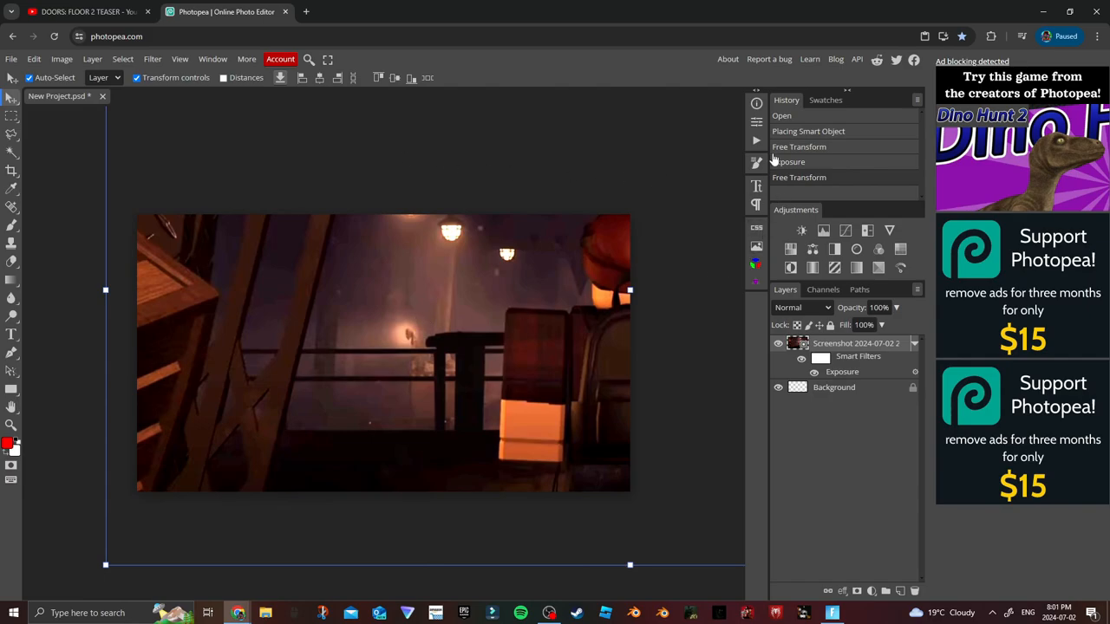
pyautogui.click(787, 161)
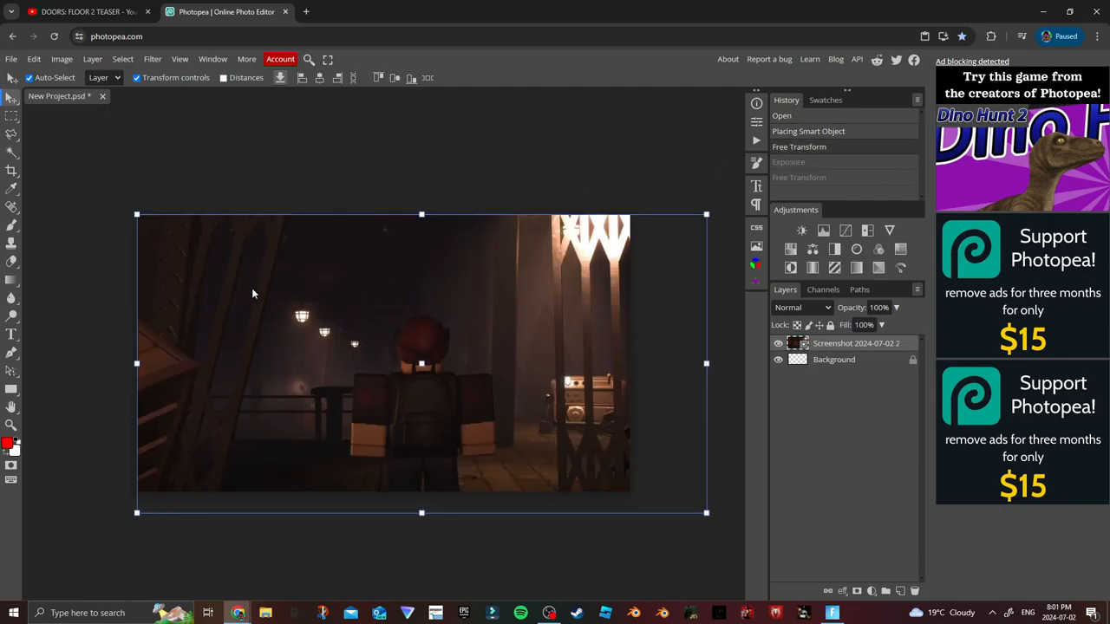
pyautogui.moveTo(322, 378)
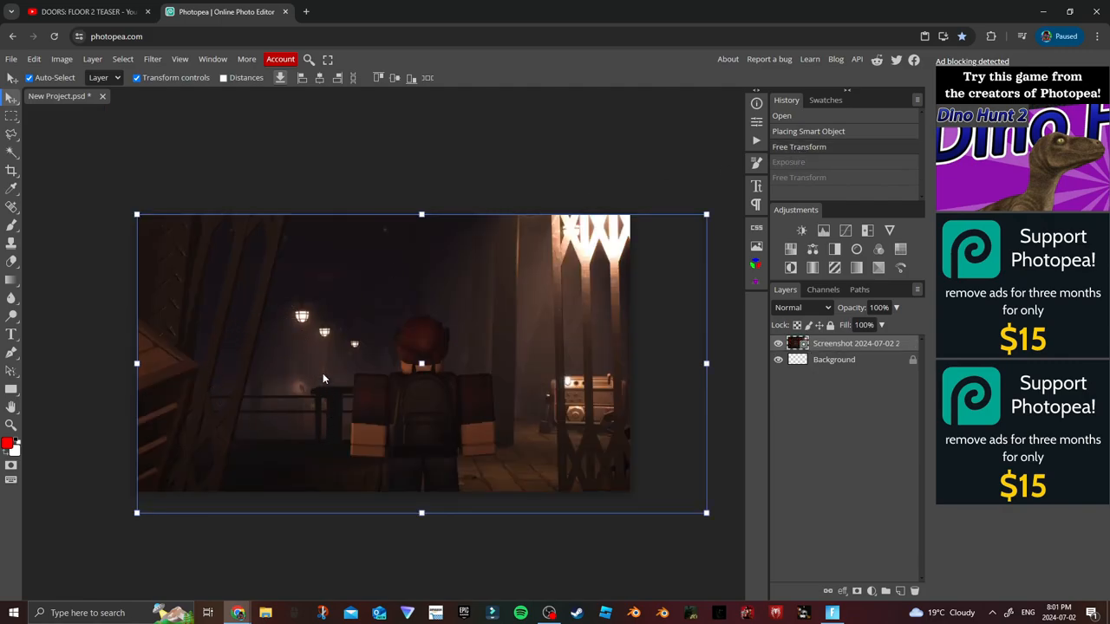
pyautogui.moveTo(354, 288)
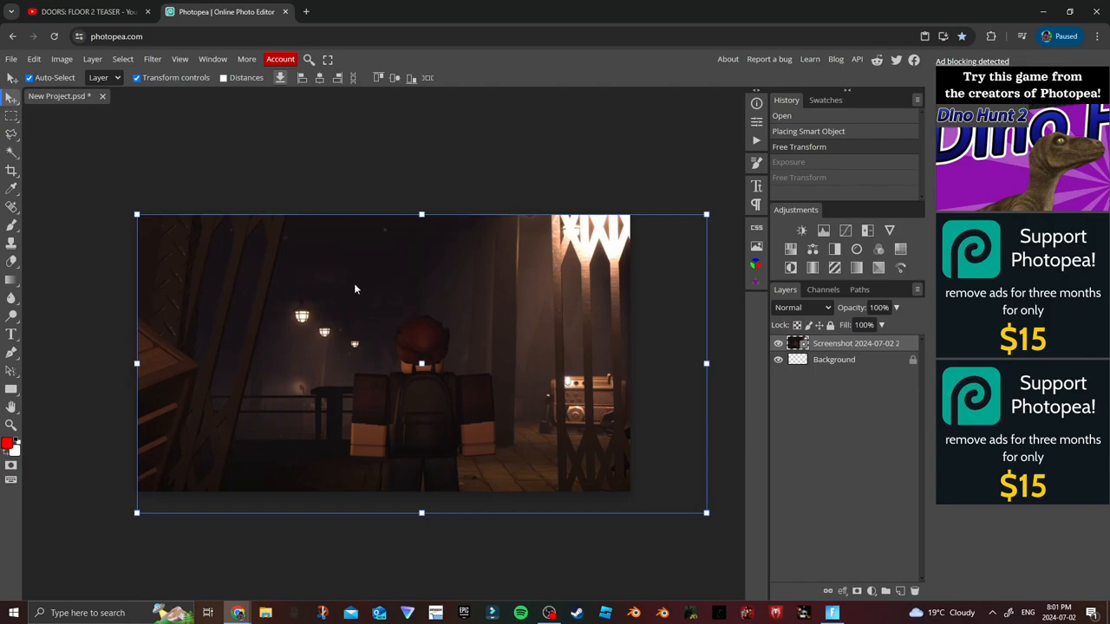
pyautogui.moveTo(326, 276)
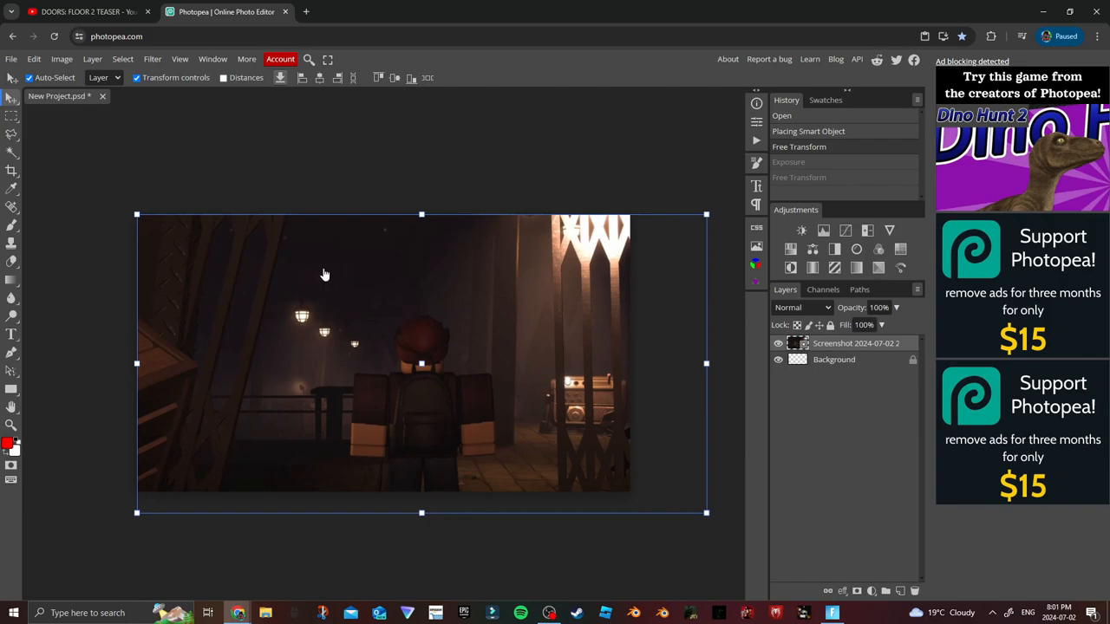
pyautogui.moveTo(291, 270)
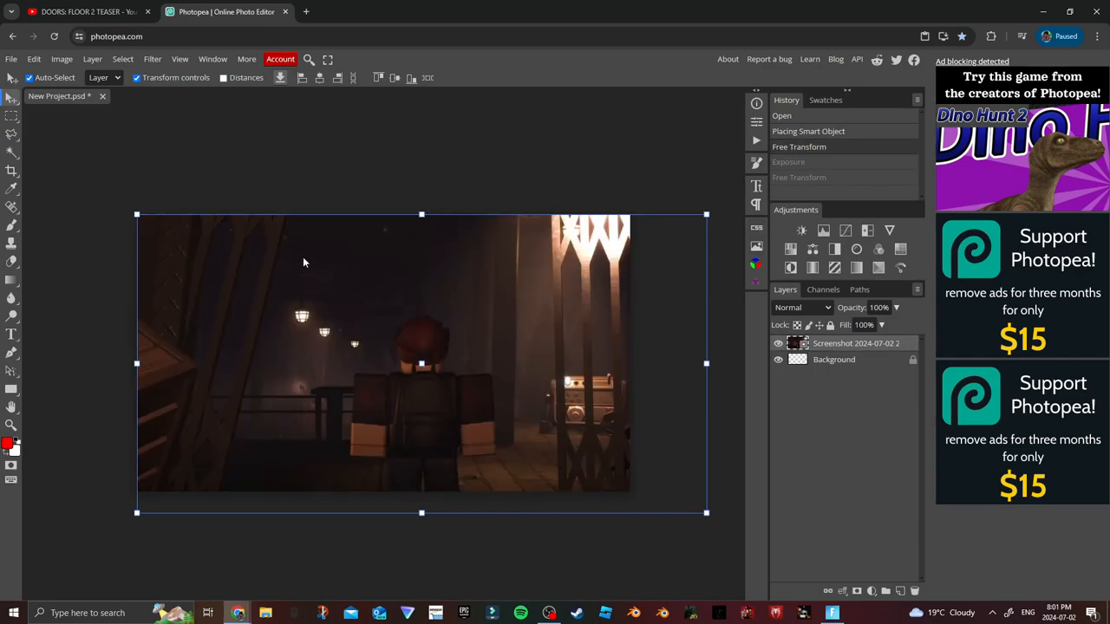
pyautogui.moveTo(370, 263)
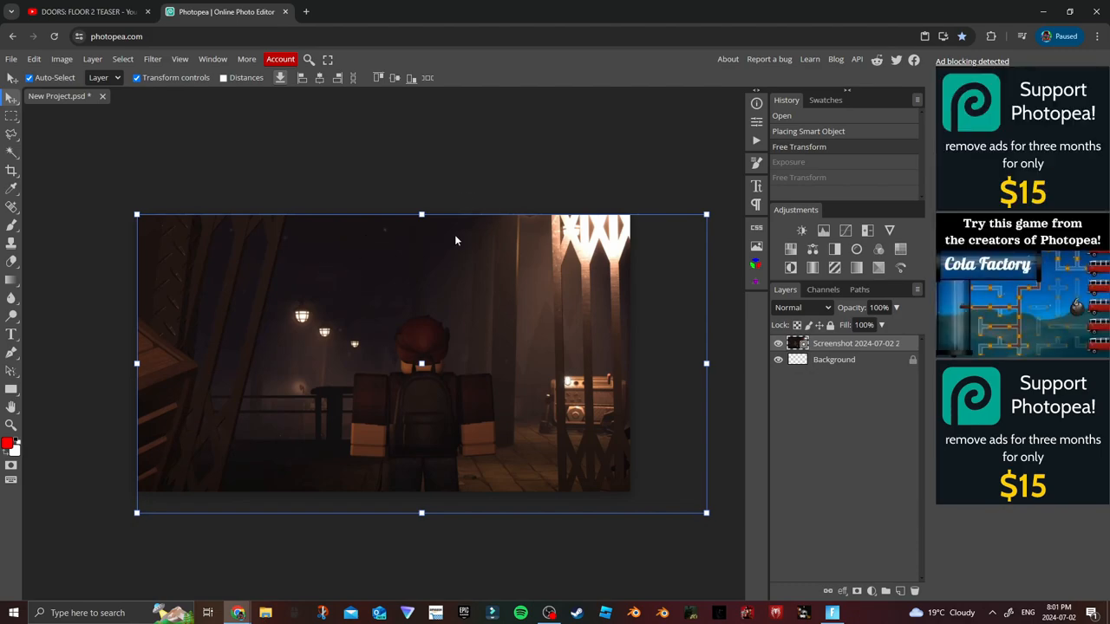
pyautogui.moveTo(416, 288)
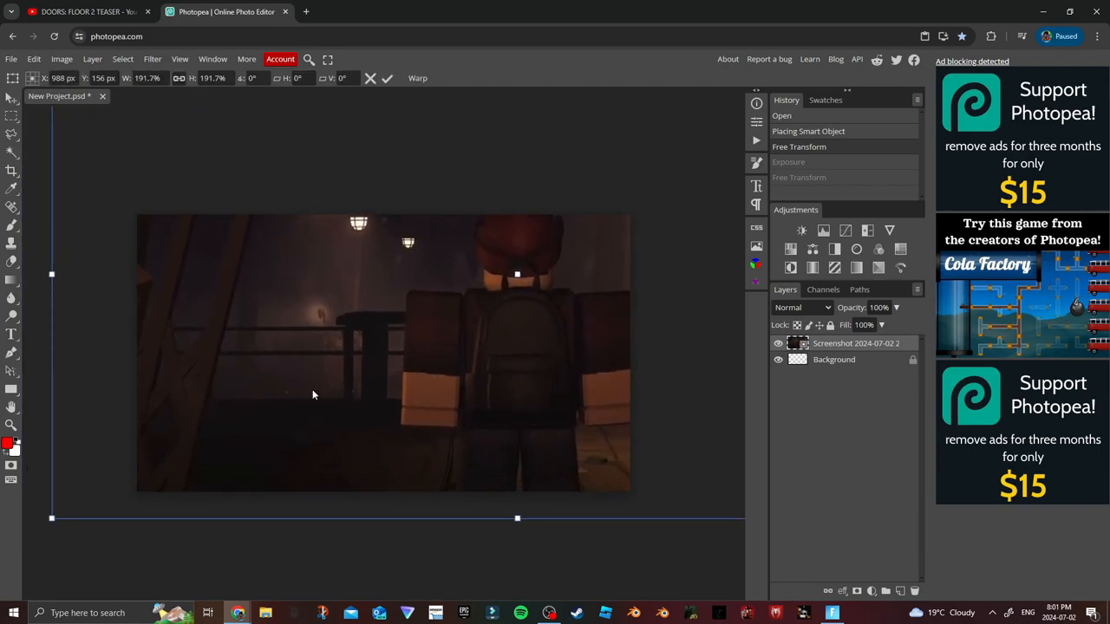
pyautogui.moveTo(633, 323)
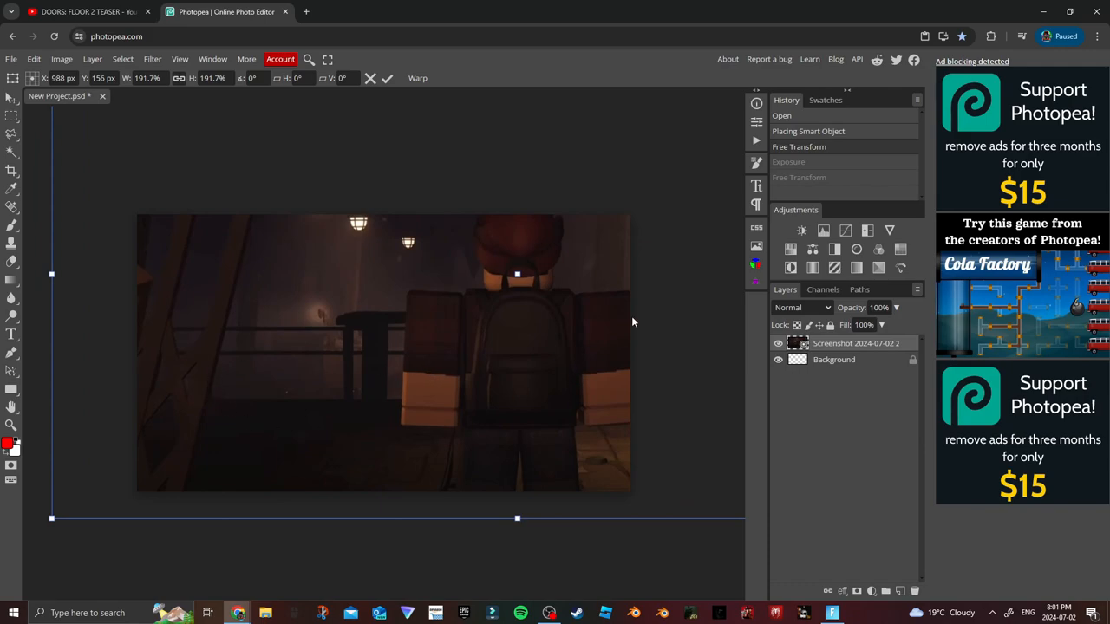
pyautogui.click(83, 11)
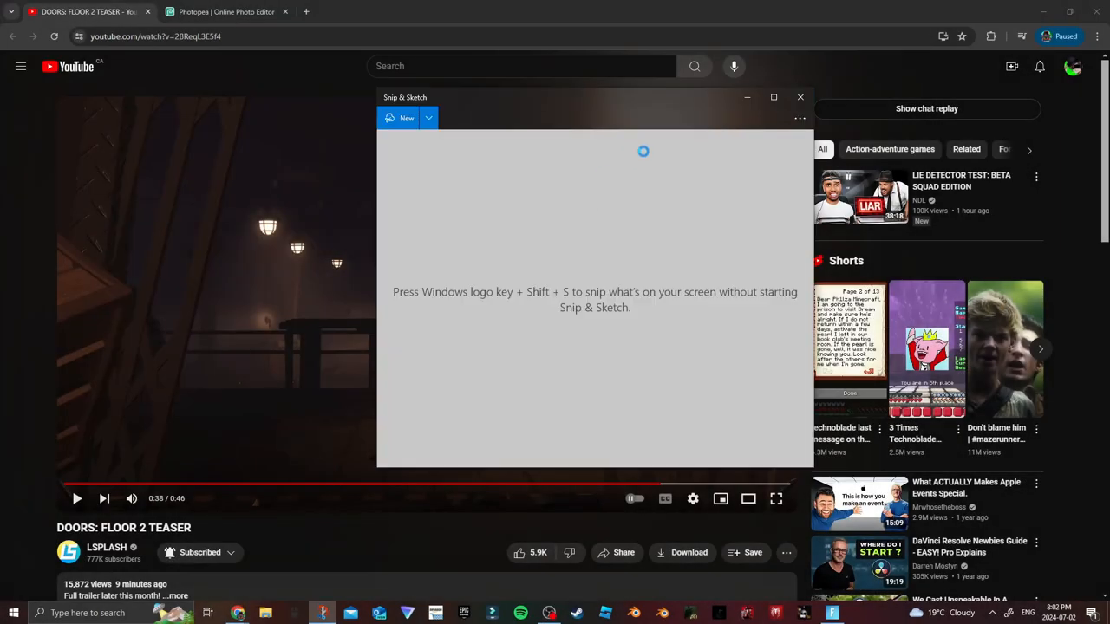
# - Snip the dark dock frame and browse to Downloads to pick that screenshot
pyautogui.click(402, 118)
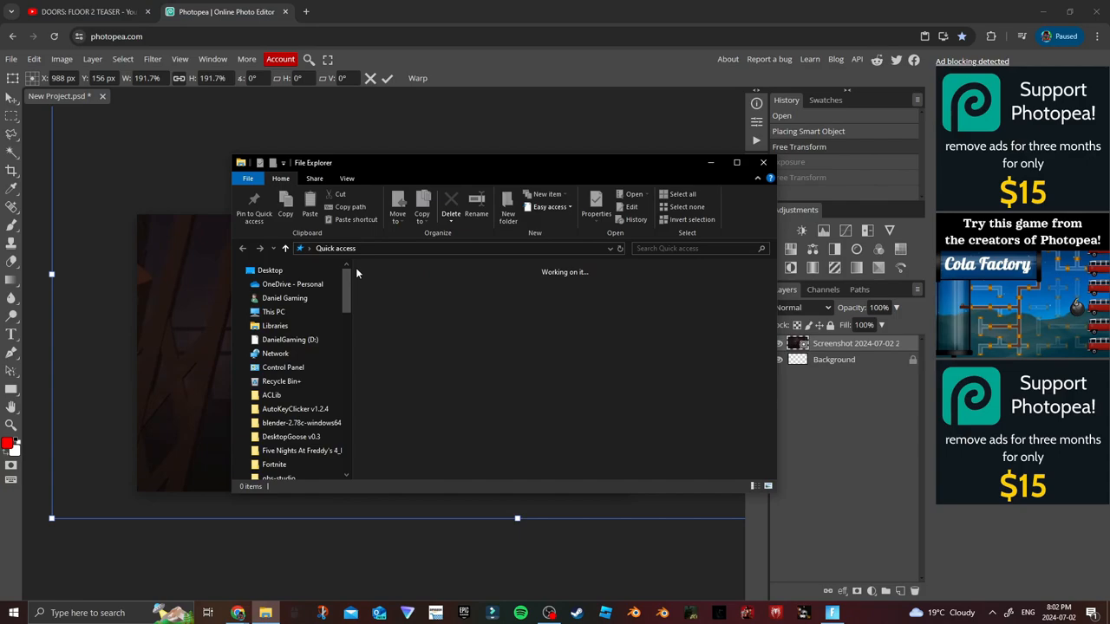
pyautogui.click(279, 285)
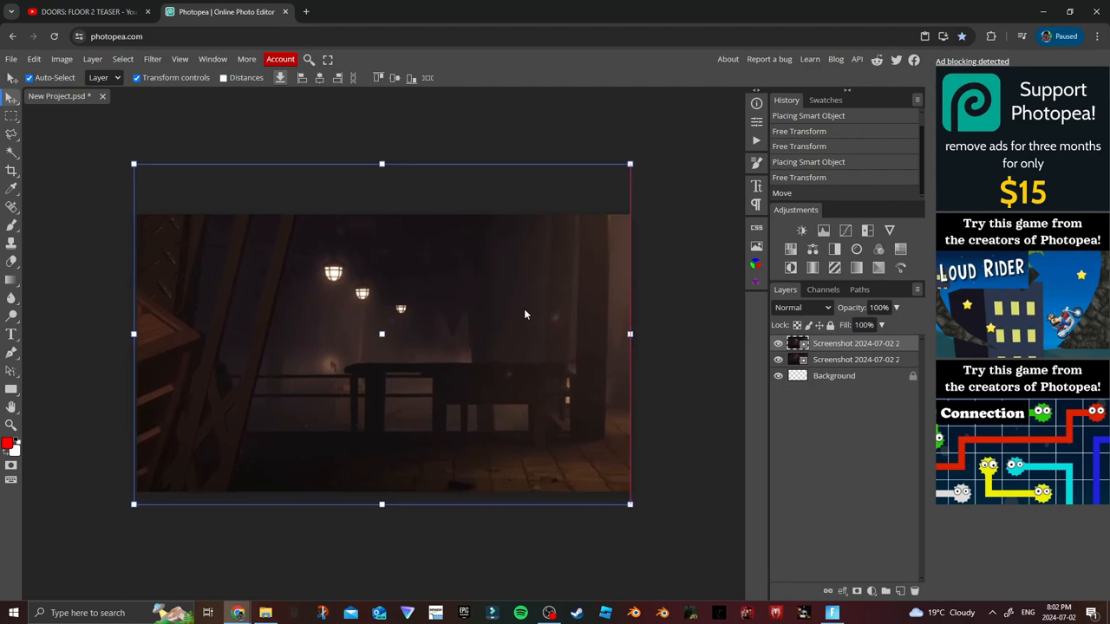
# - Trial Exposure values from 2.46 down to 1.47 with Offset -0.01 on the dock screenshot, then close the dialog
pyautogui.click(62, 58)
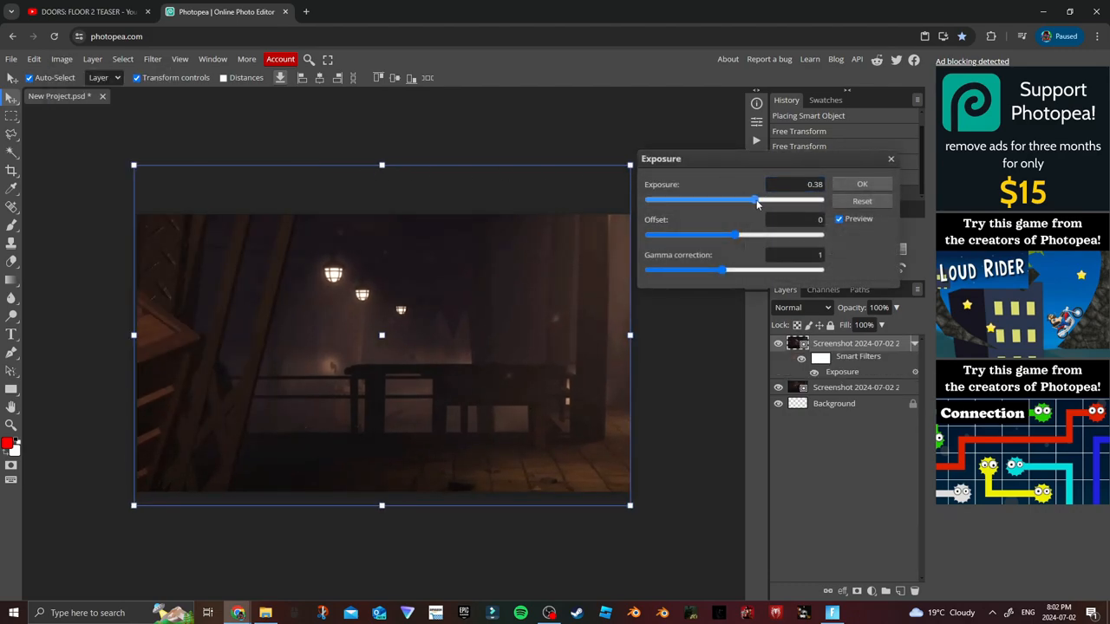
pyautogui.moveTo(753, 201); pyautogui.dragTo(780, 201)
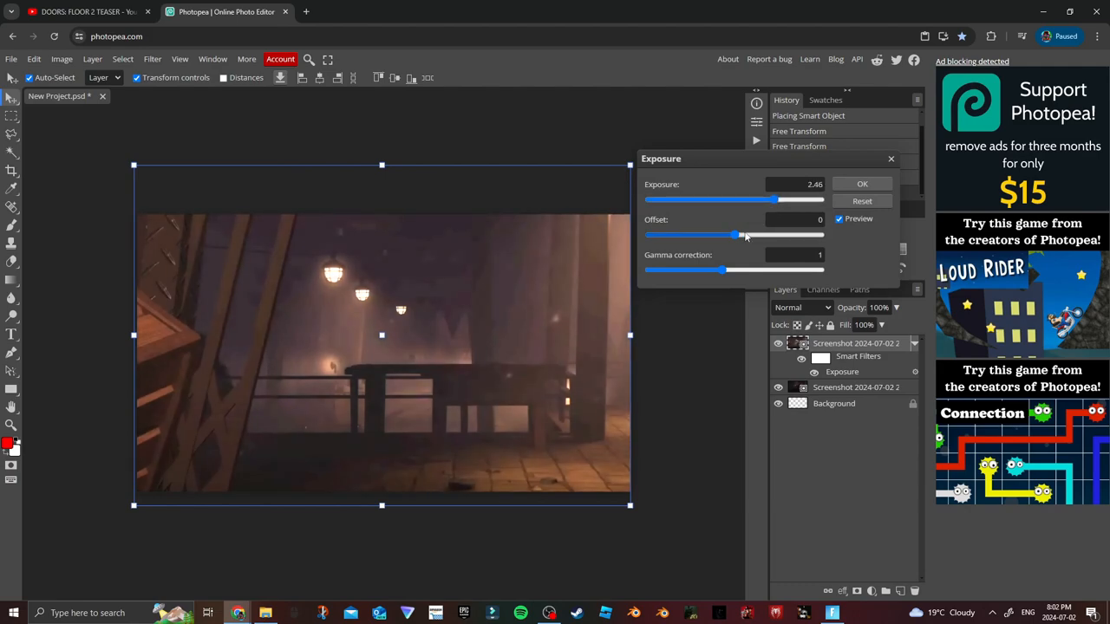
pyautogui.moveTo(742, 236); pyautogui.dragTo(739, 236)
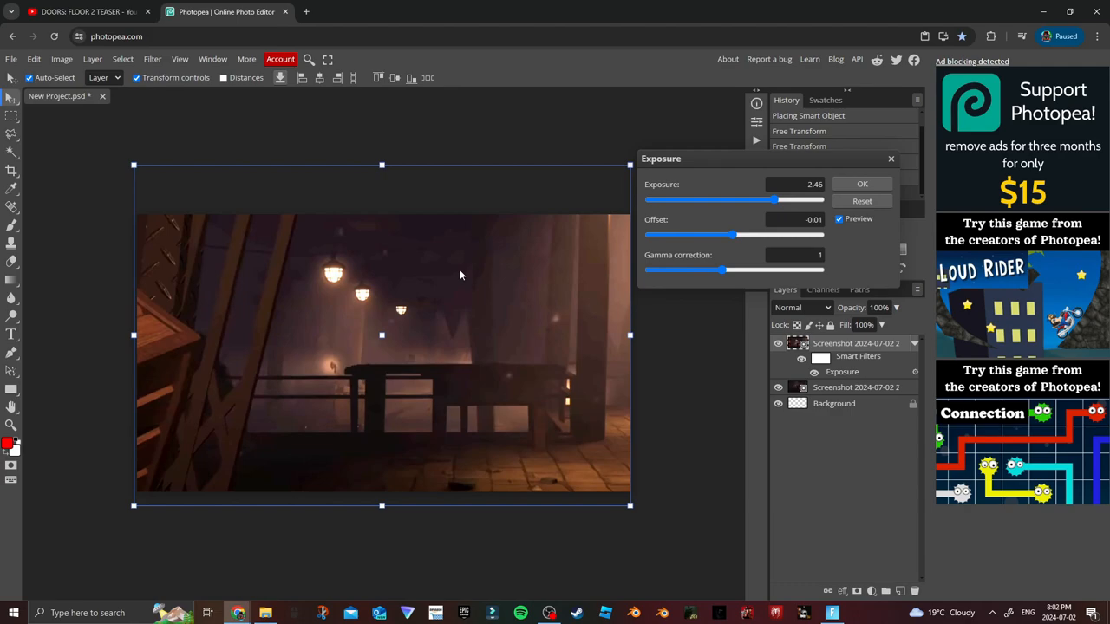
pyautogui.moveTo(779, 201); pyautogui.dragTo(770, 201)
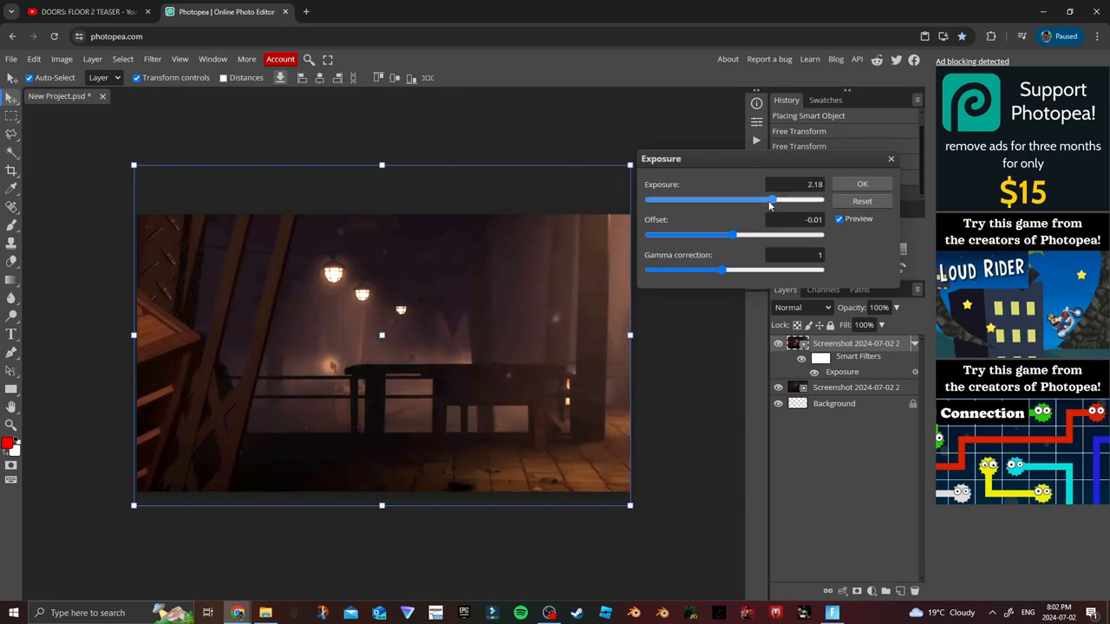
pyautogui.moveTo(772, 201); pyautogui.dragTo(760, 202)
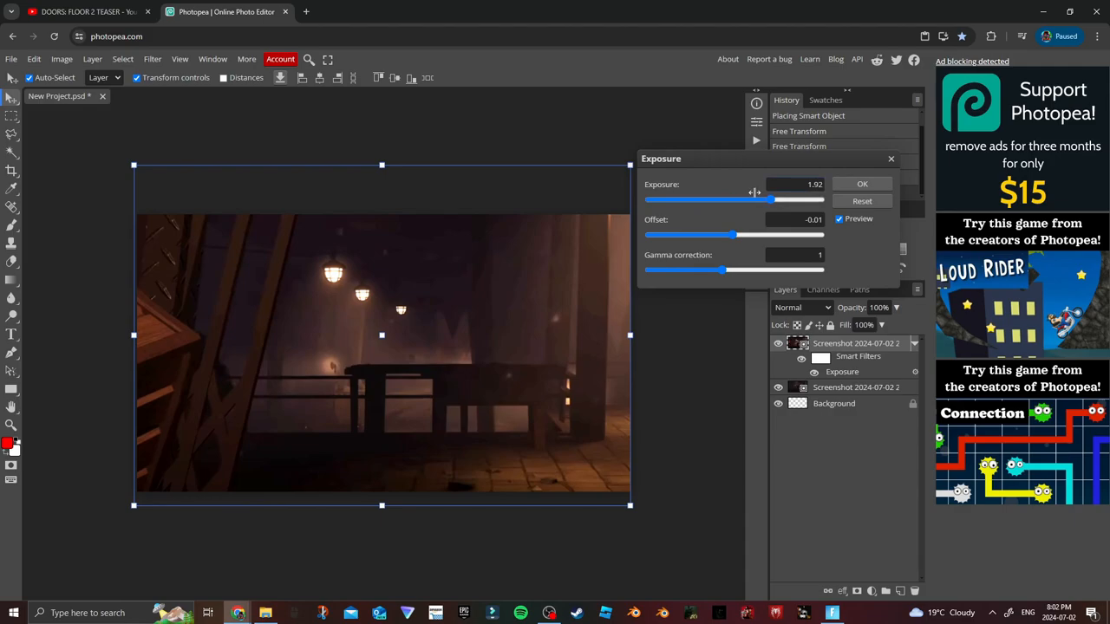
pyautogui.moveTo(761, 199); pyautogui.dragTo(774, 199)
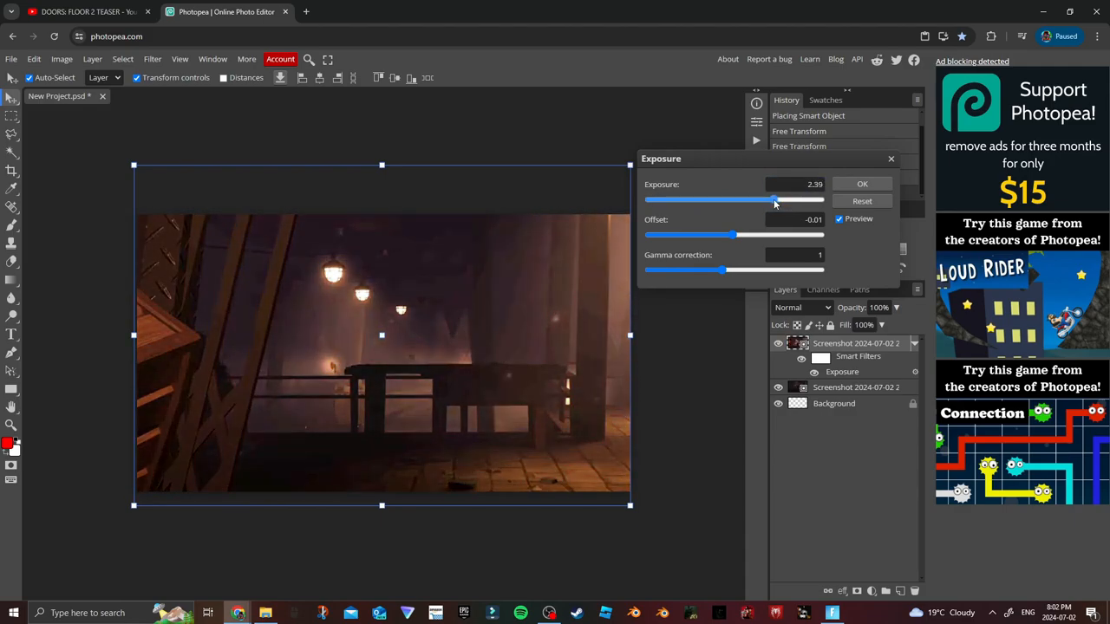
pyautogui.moveTo(773, 201); pyautogui.dragTo(763, 201)
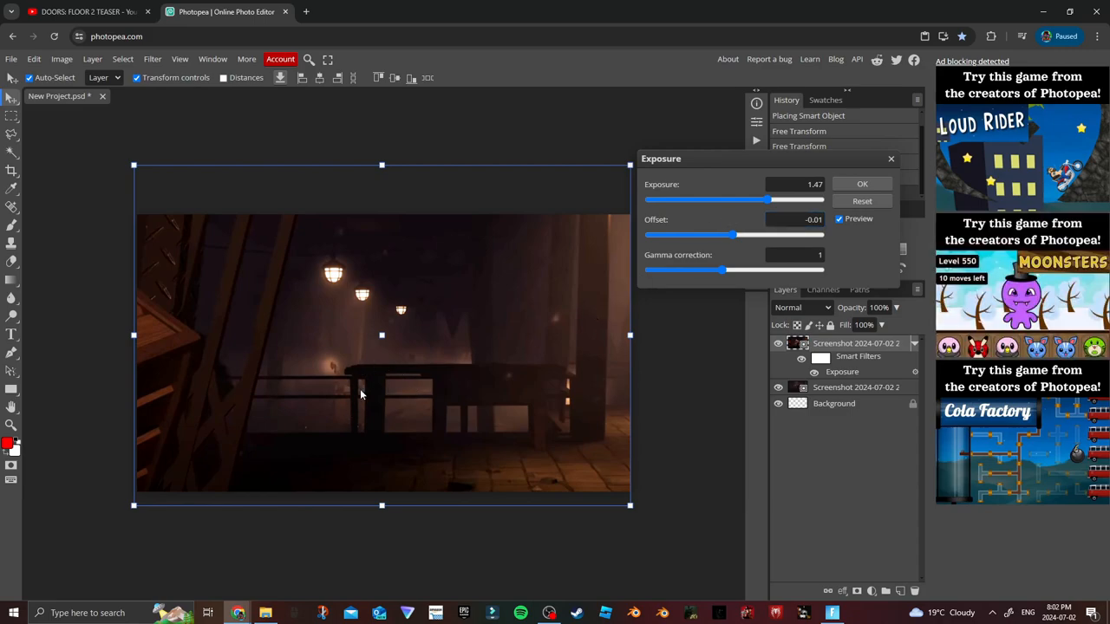
pyautogui.moveTo(425, 362)
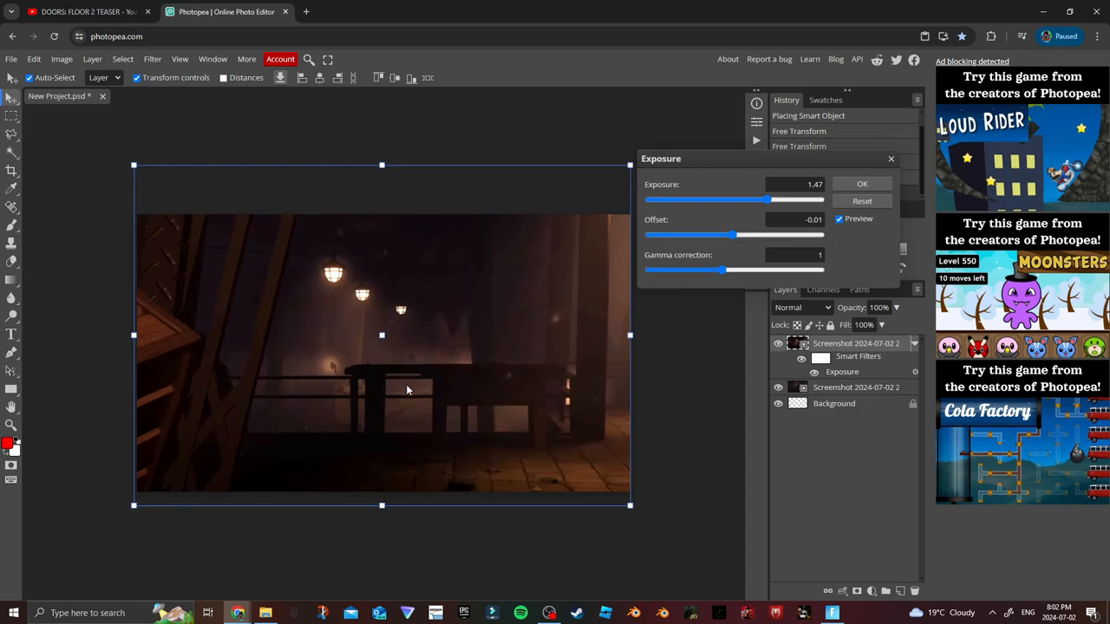
pyautogui.moveTo(434, 366)
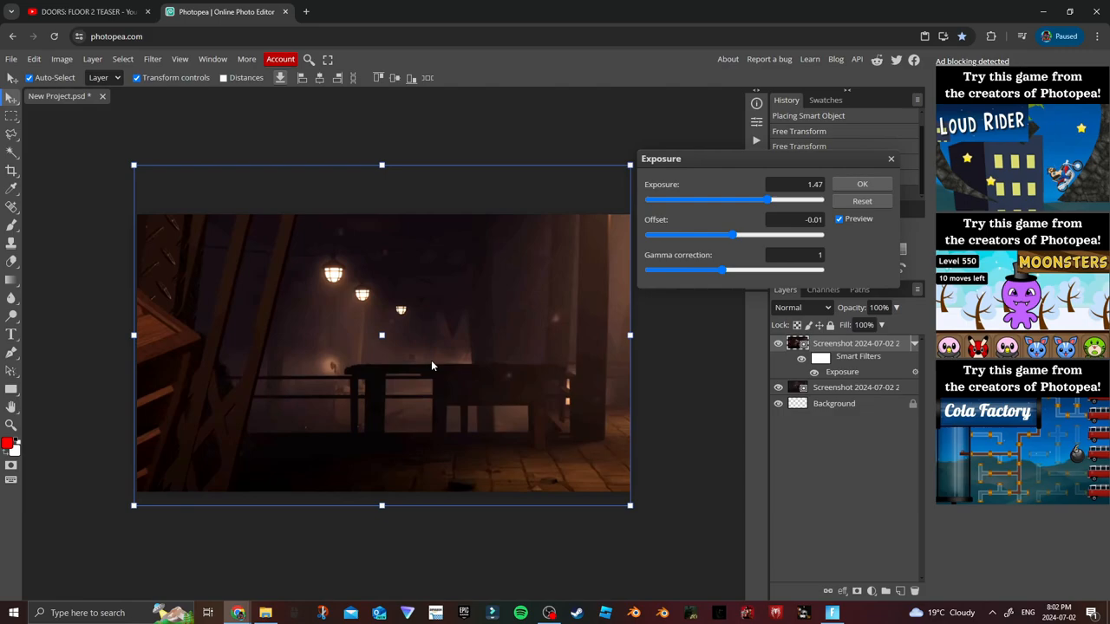
pyautogui.moveTo(892, 161)
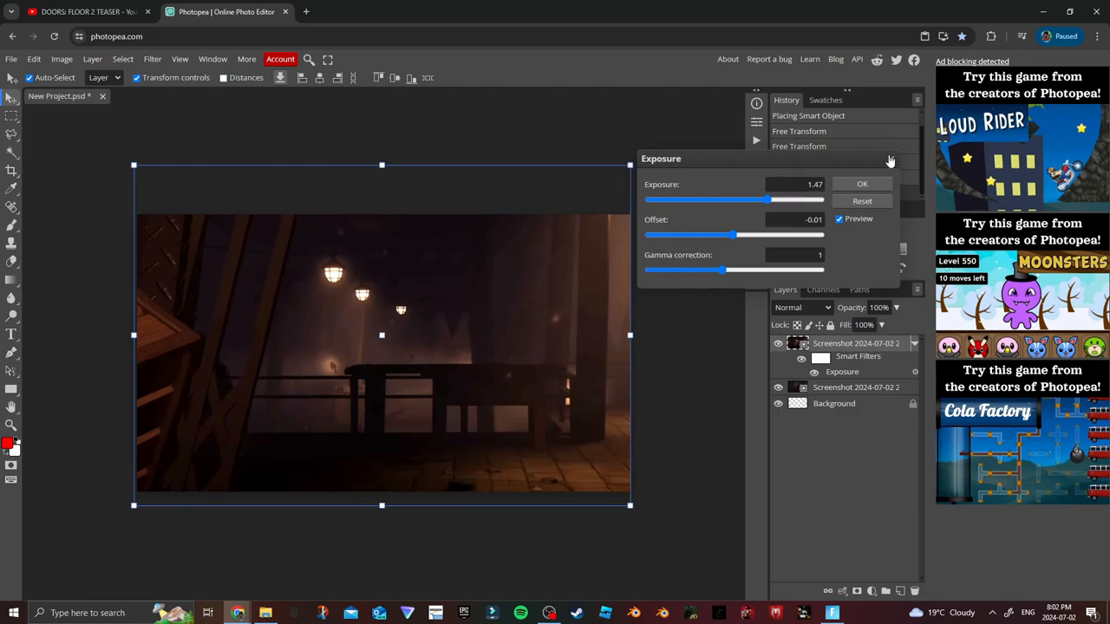
pyautogui.click(860, 183)
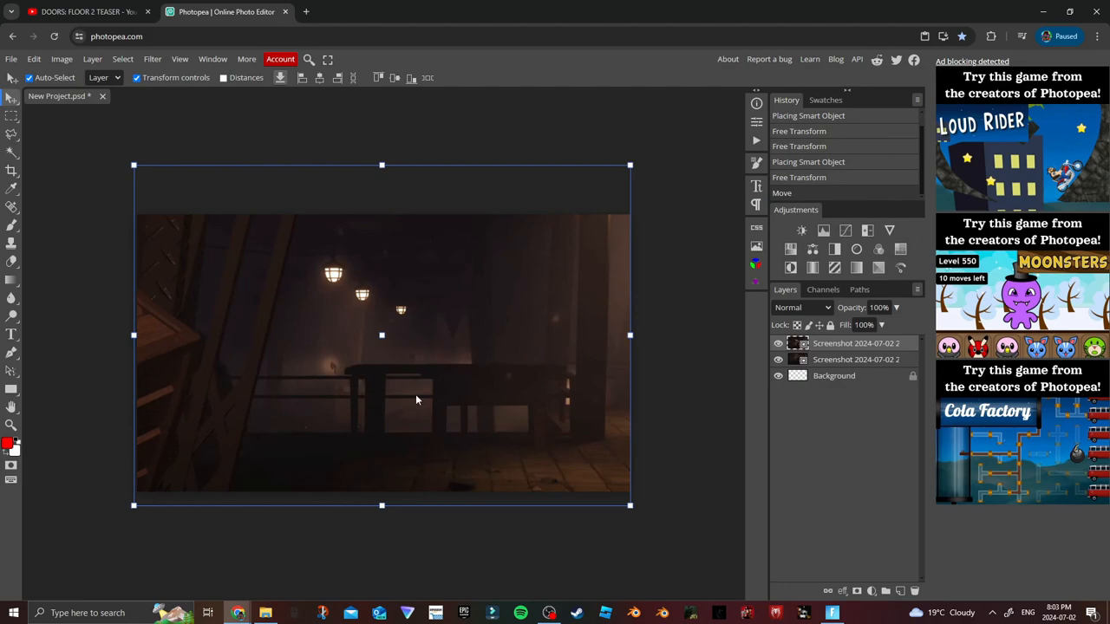
pyautogui.moveTo(361, 410)
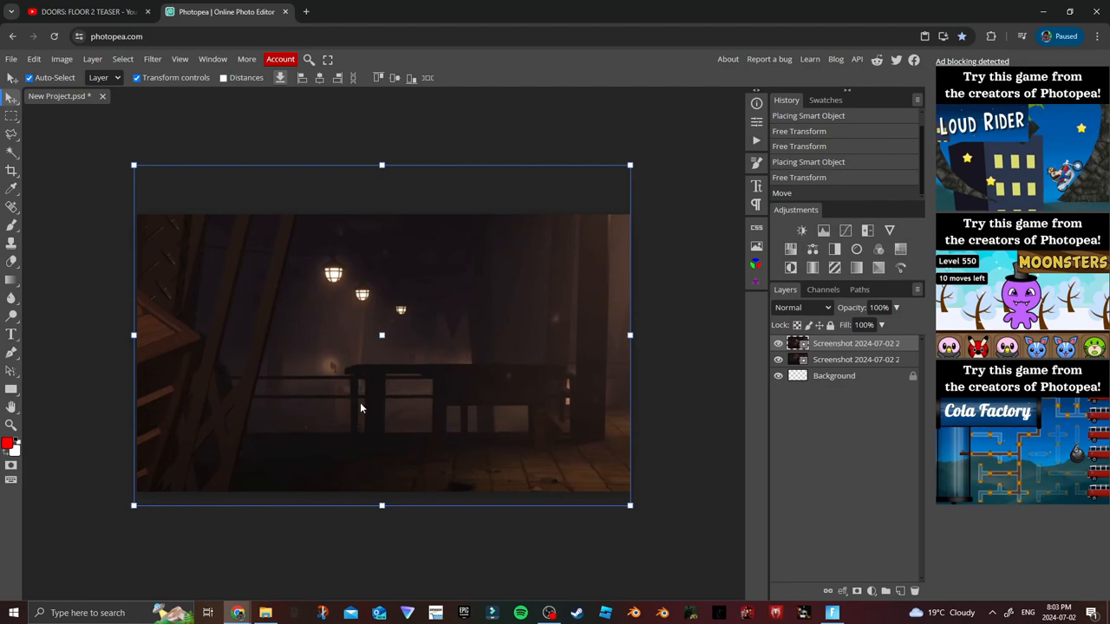
pyautogui.moveTo(472, 368)
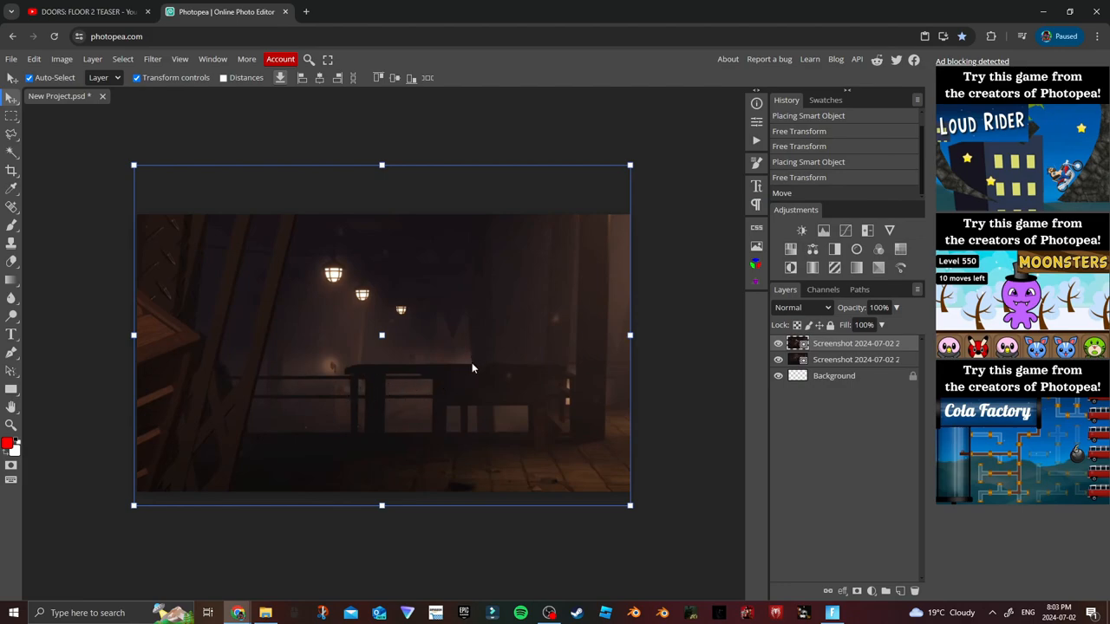
pyautogui.moveTo(438, 455)
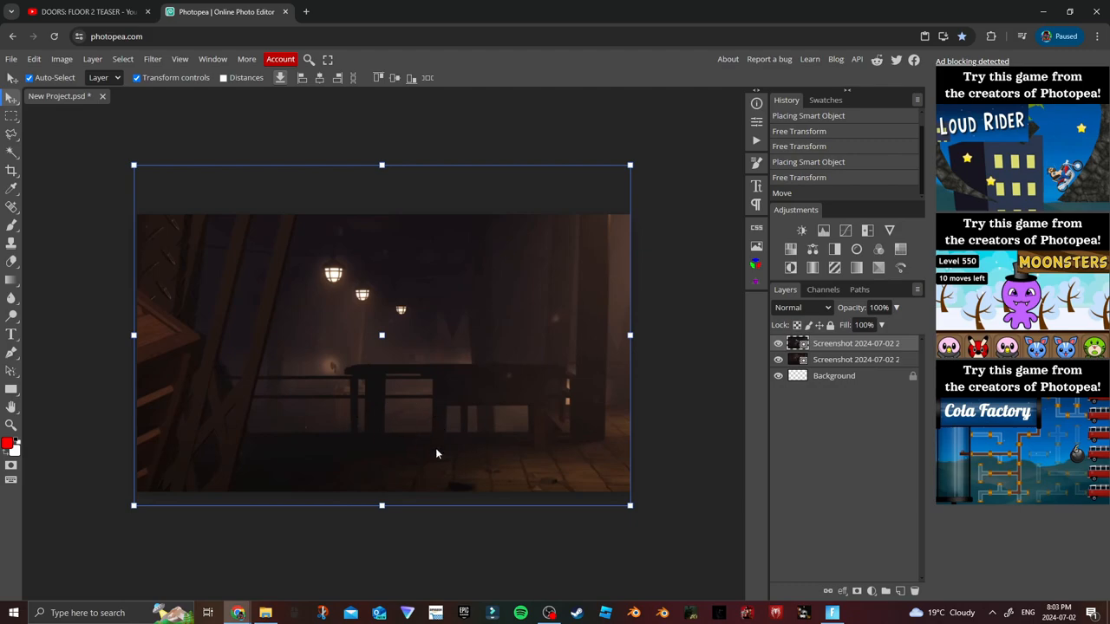
pyautogui.moveTo(353, 433)
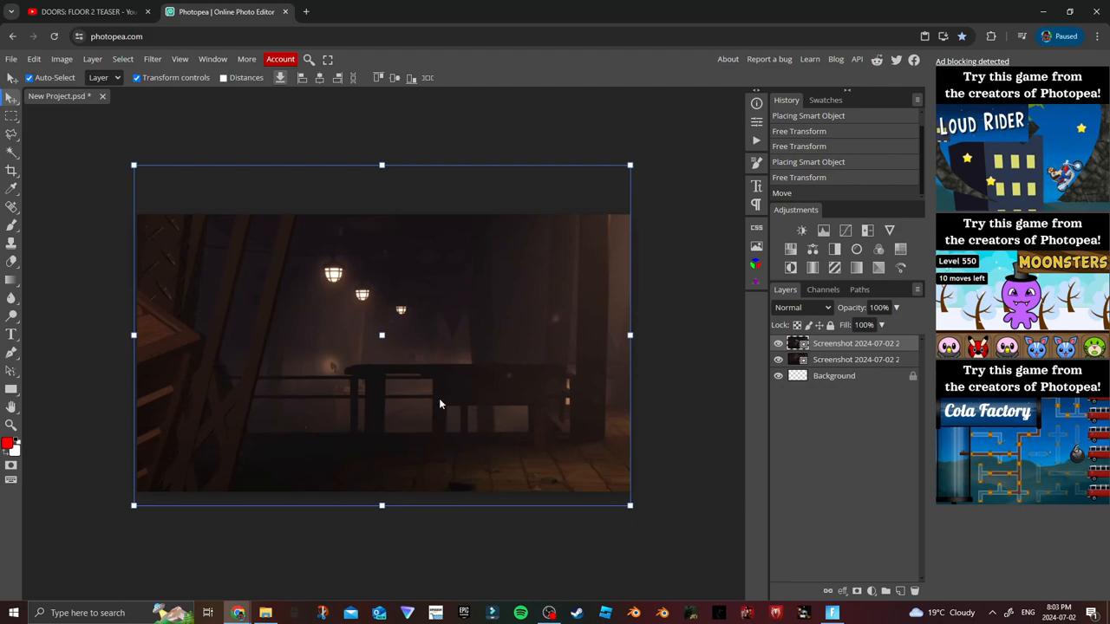
pyautogui.click(87, 11)
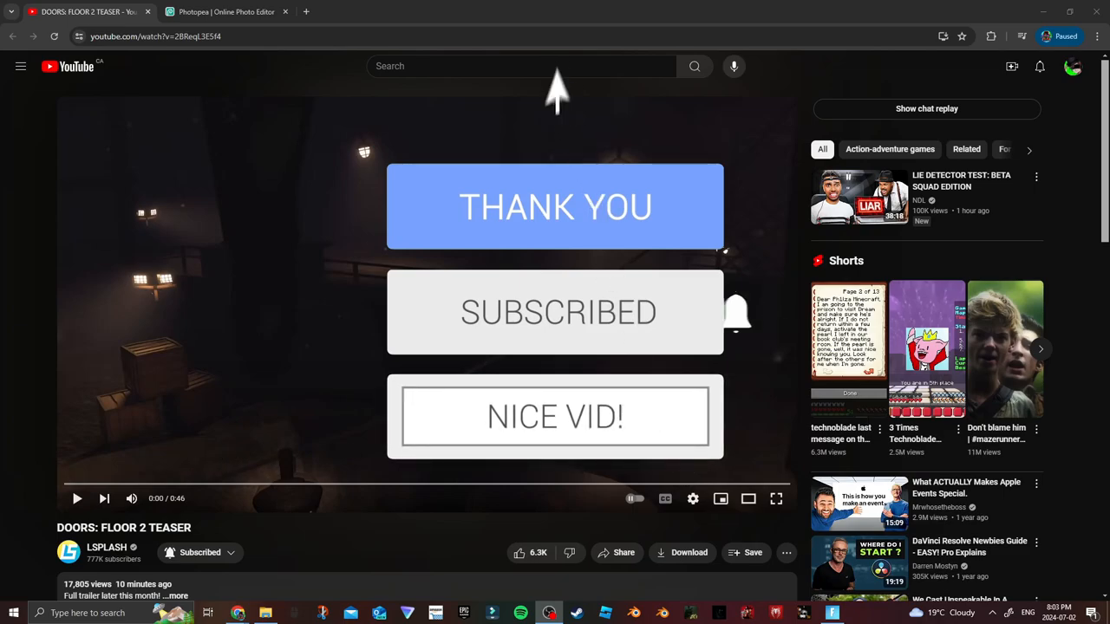
# - Start the teaser playing again and switch it to full screen
pyautogui.click(77, 499)
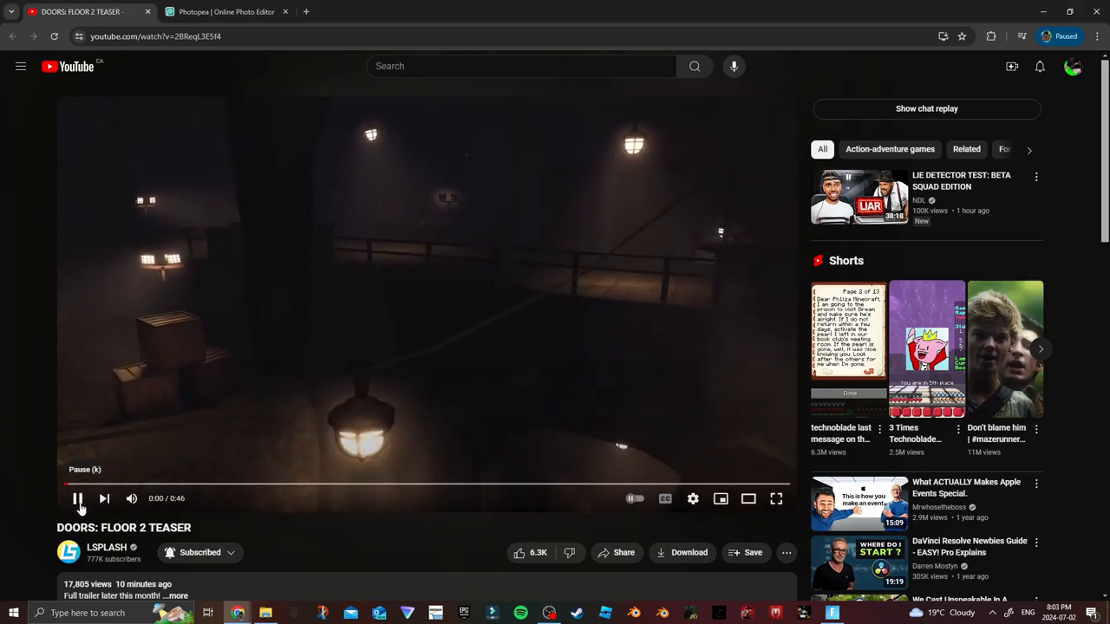
pyautogui.click(76, 499)
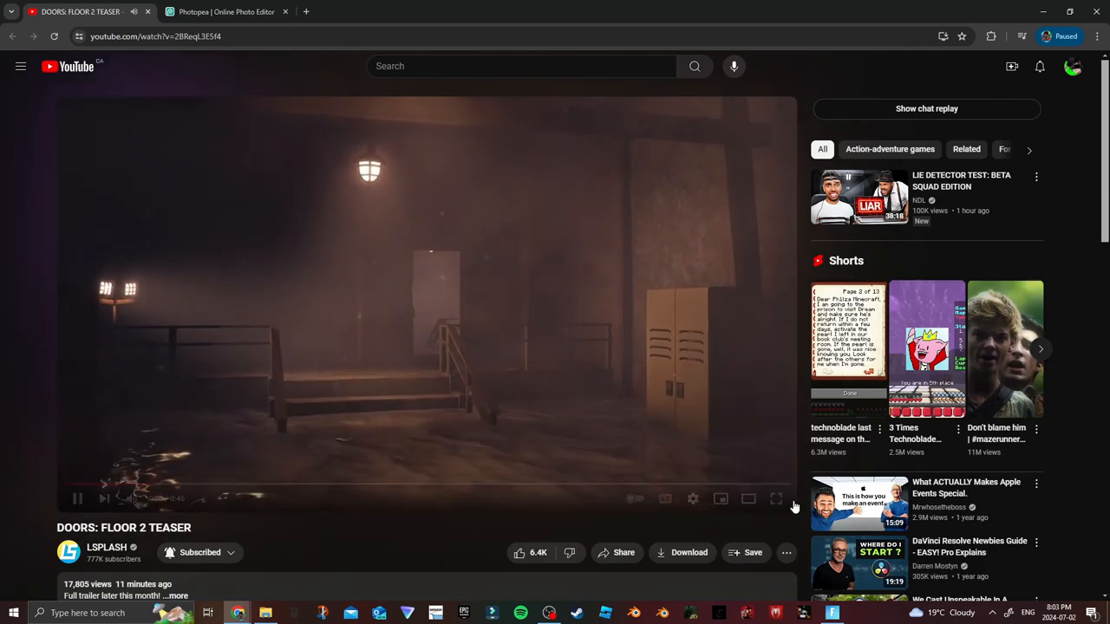
pyautogui.click(777, 500)
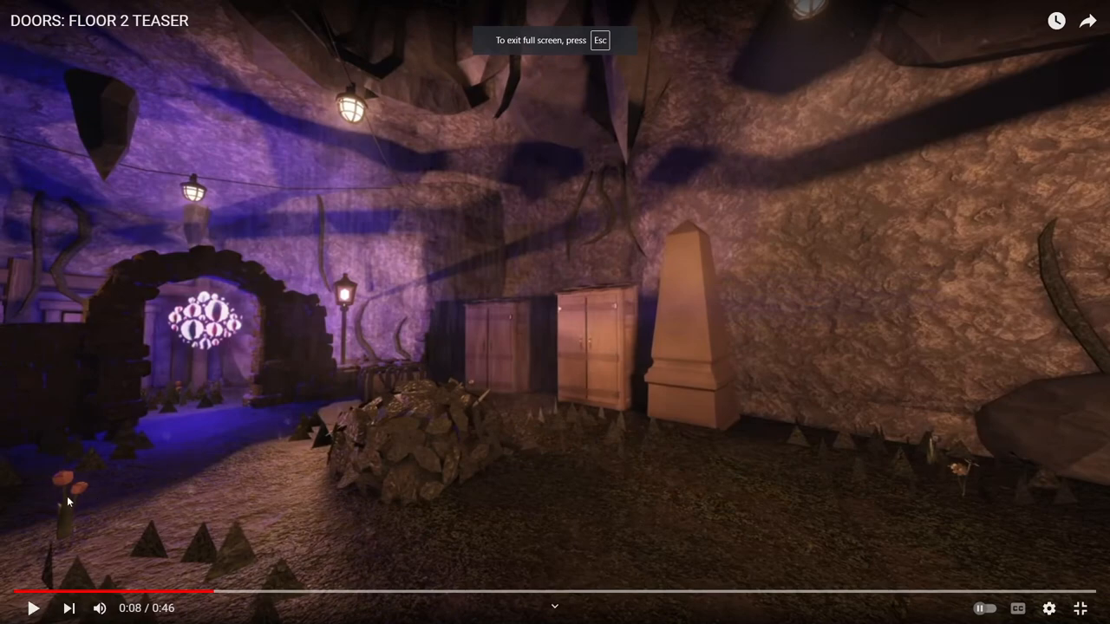
pyautogui.moveTo(84, 493)
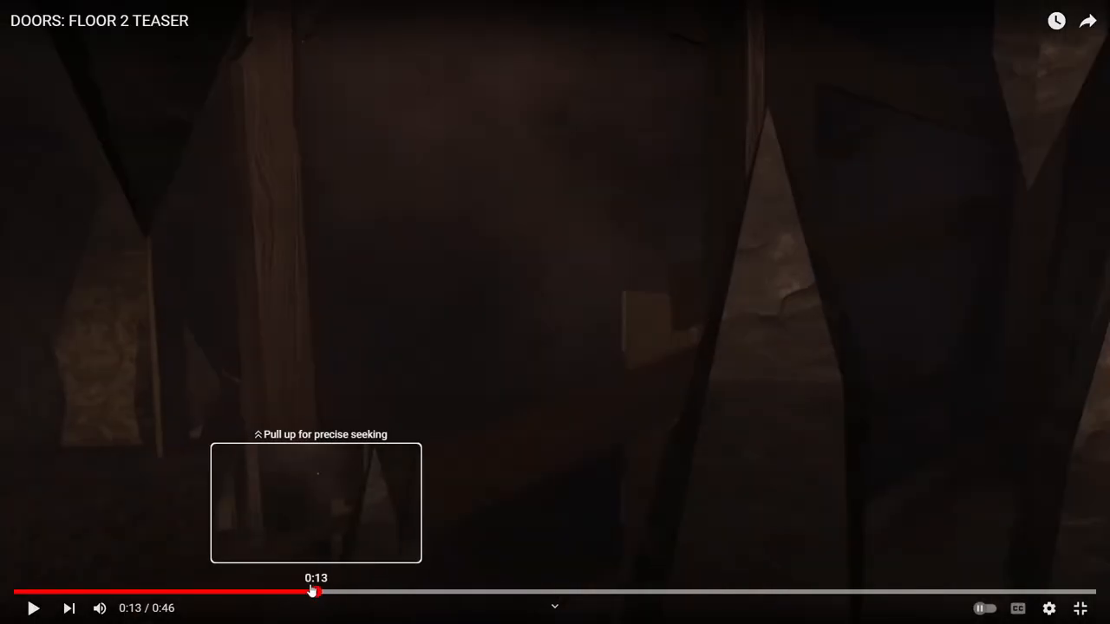
# - Seek back to around 0:13, then jump ahead to the elevator gate scene near 0:29
pyautogui.moveTo(315, 591); pyautogui.dragTo(268, 592)
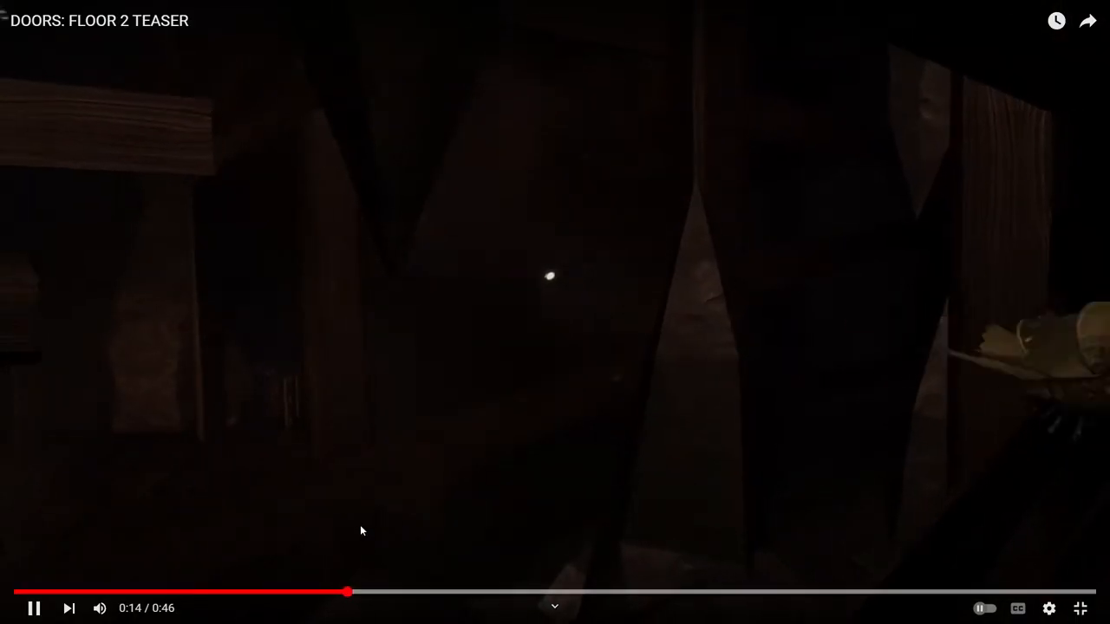
pyautogui.click(35, 607)
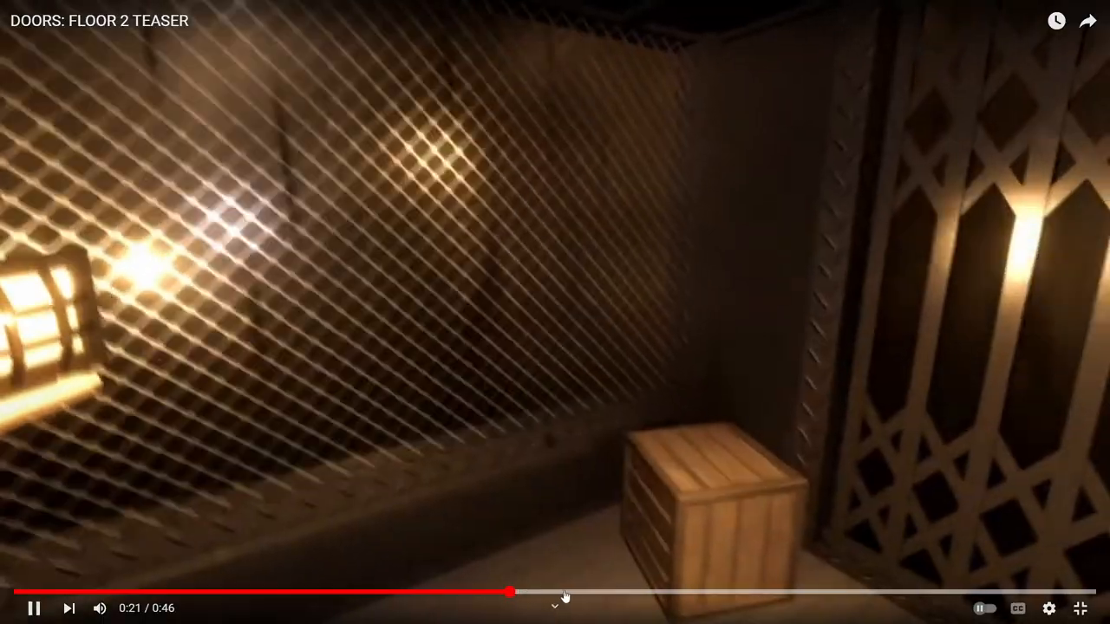
pyautogui.click(564, 594)
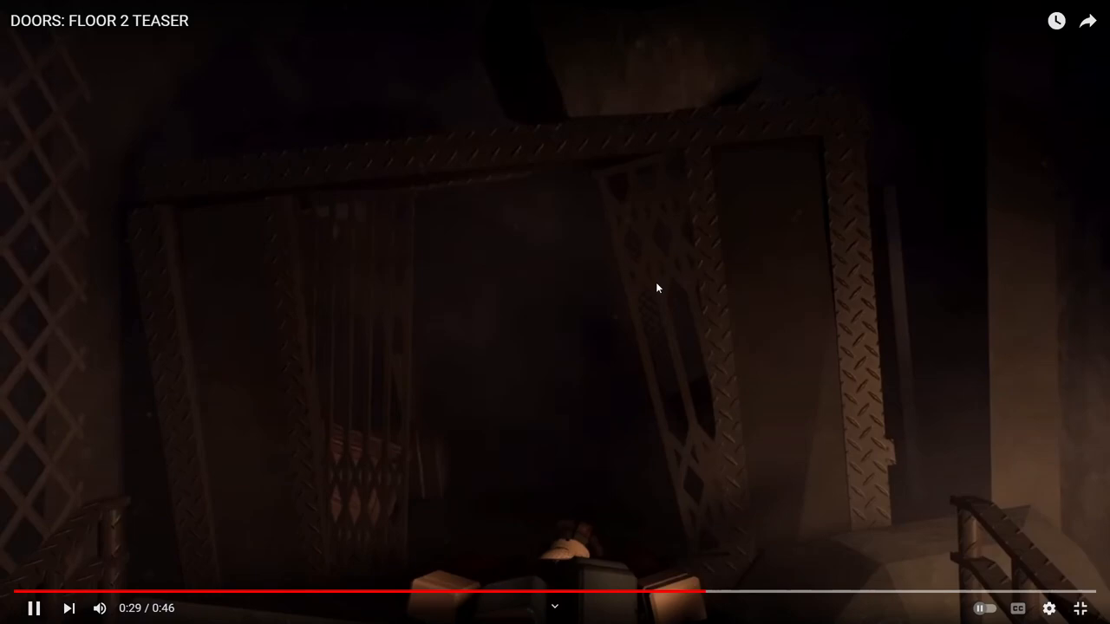